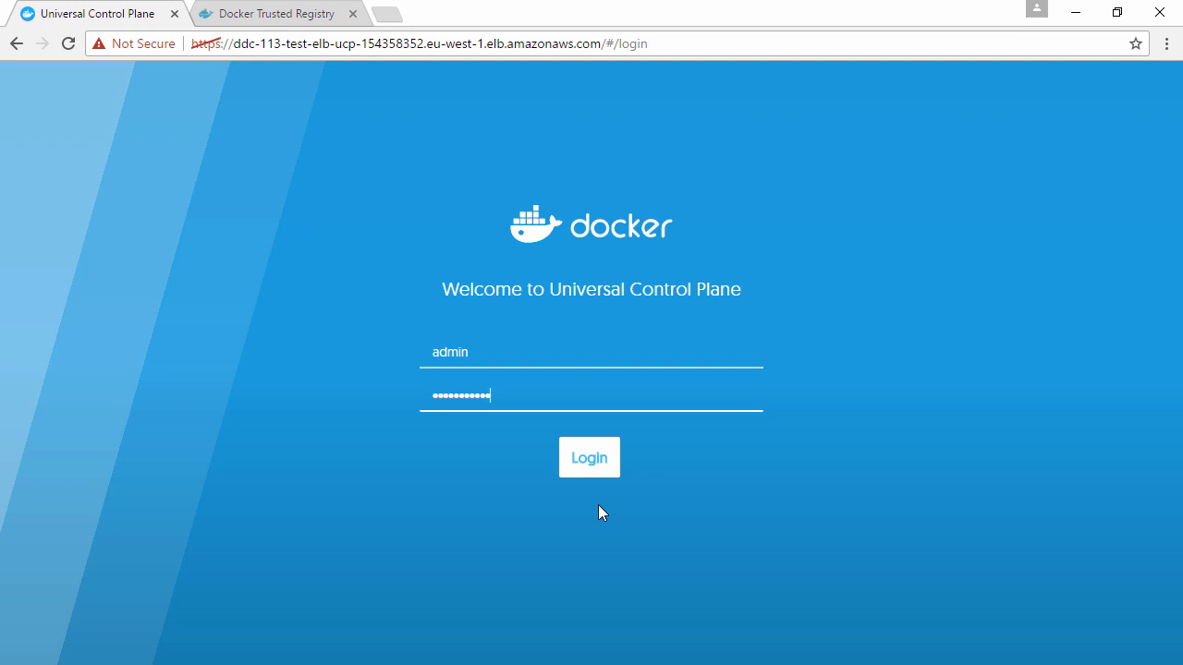
Step: Log in as admin and scroll the dashboard to CPU, memory, disk and DDC Highlights
left_click(589, 456)
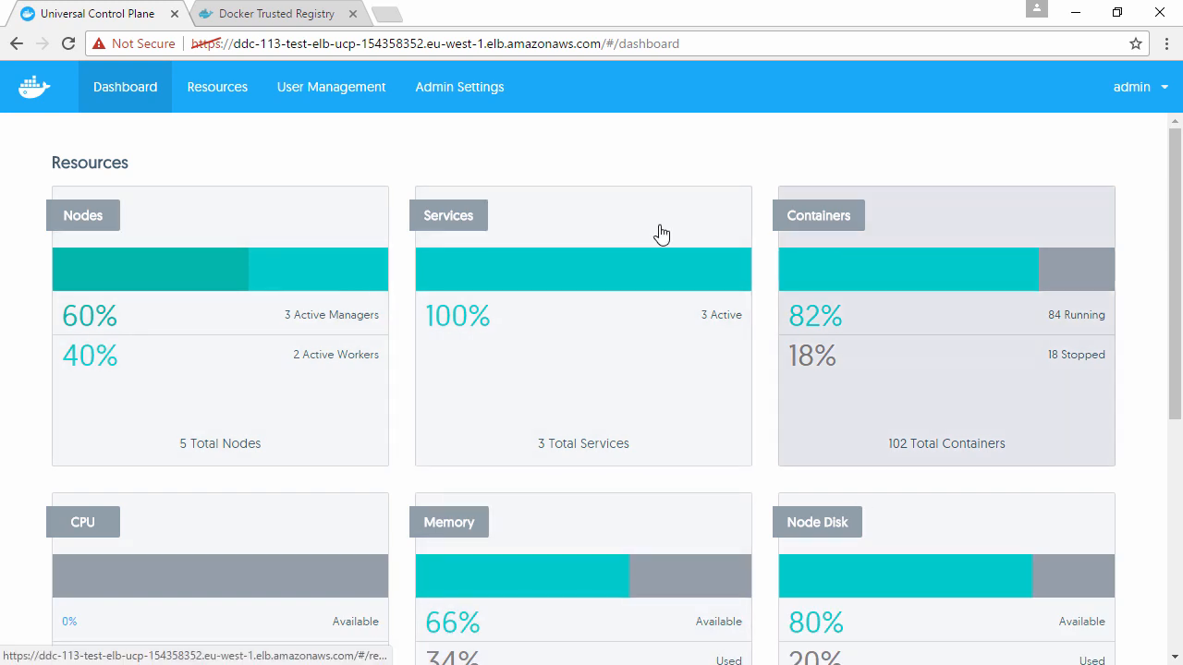
mouse_move(537, 239)
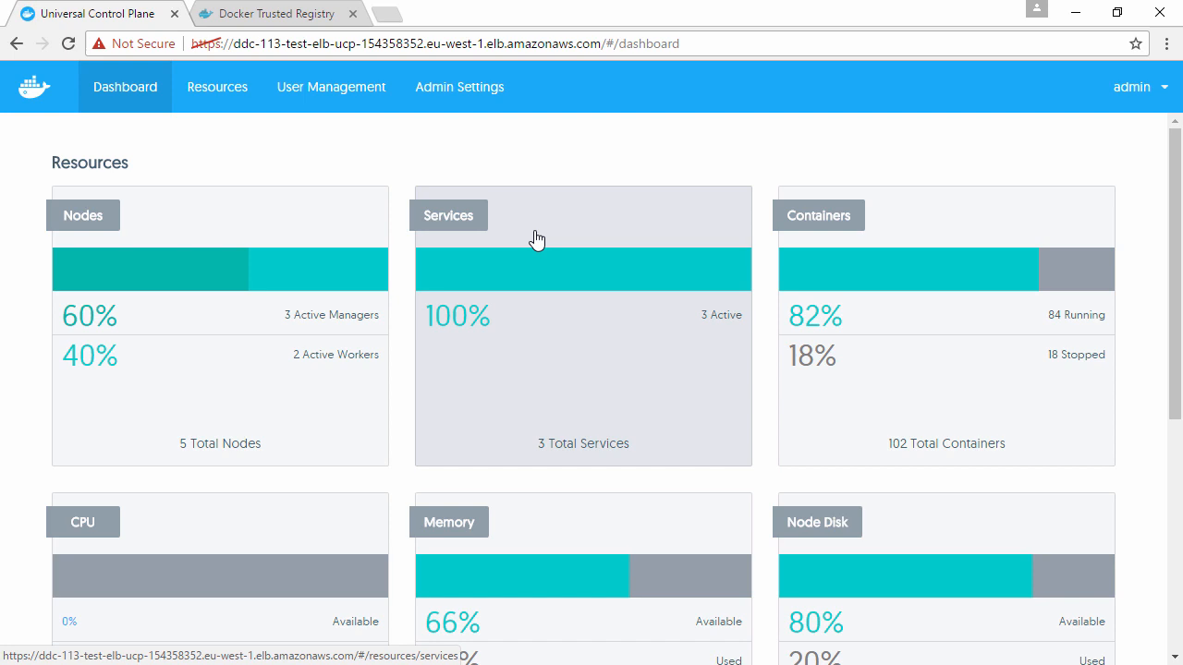
mouse_move(629, 342)
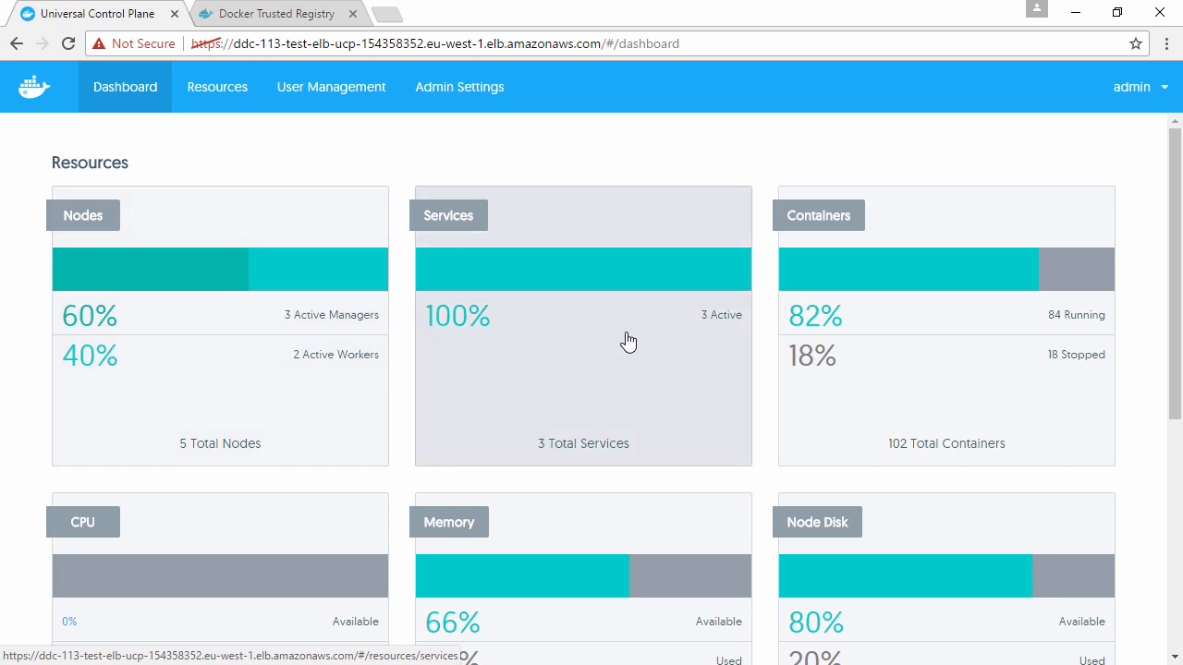
scroll("down", 3)
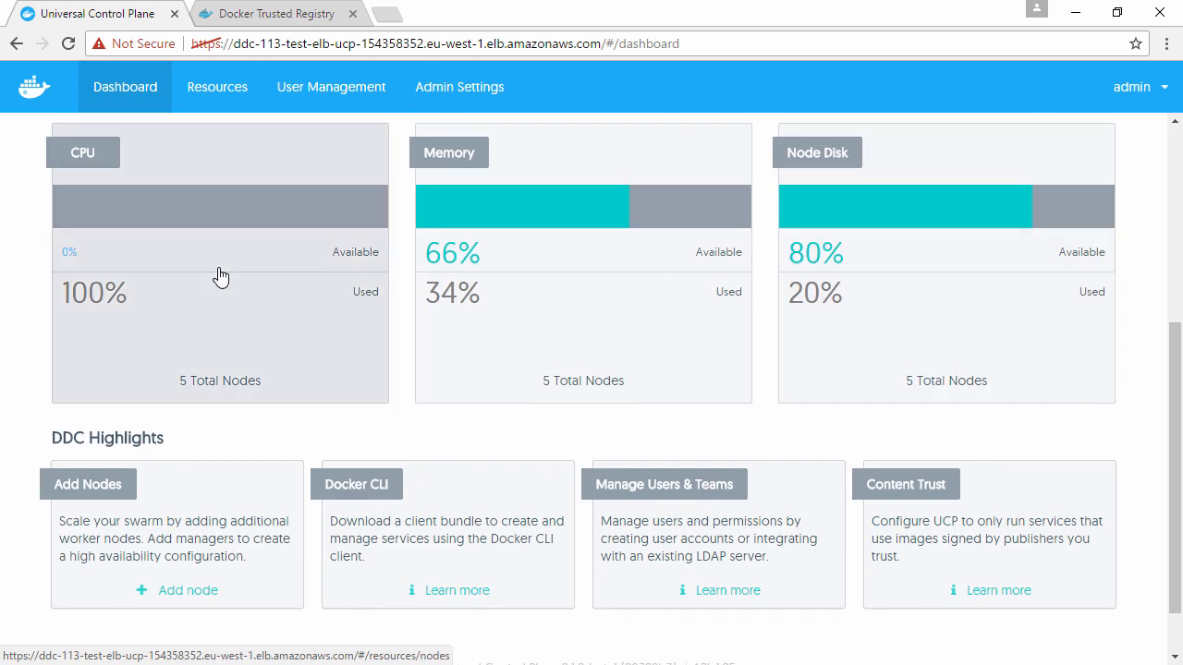
mouse_move(968, 295)
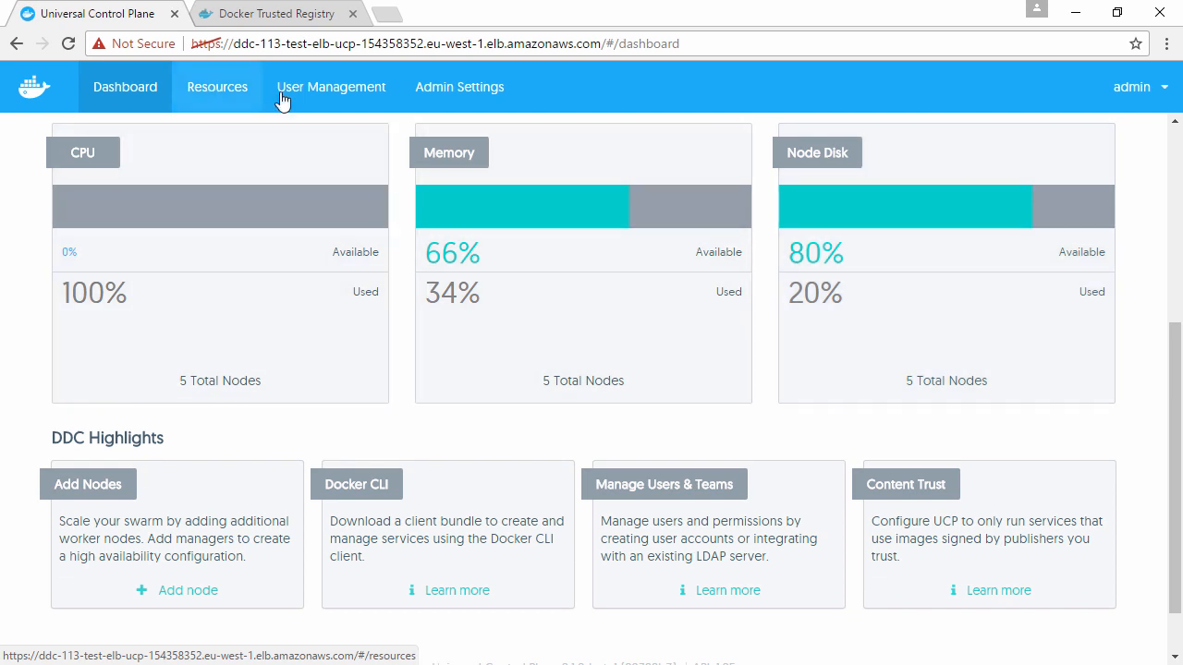
Step: Show the Resources services list with system services ucp-agent and ucp-hrm included
left_click(217, 87)
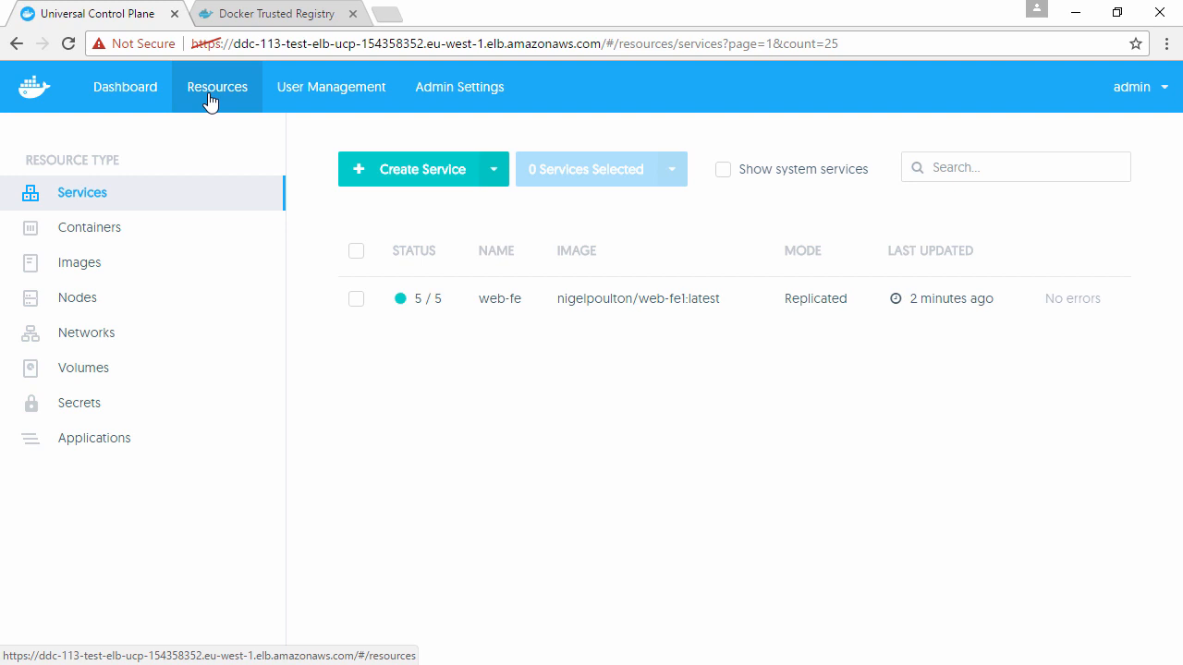
mouse_move(222, 267)
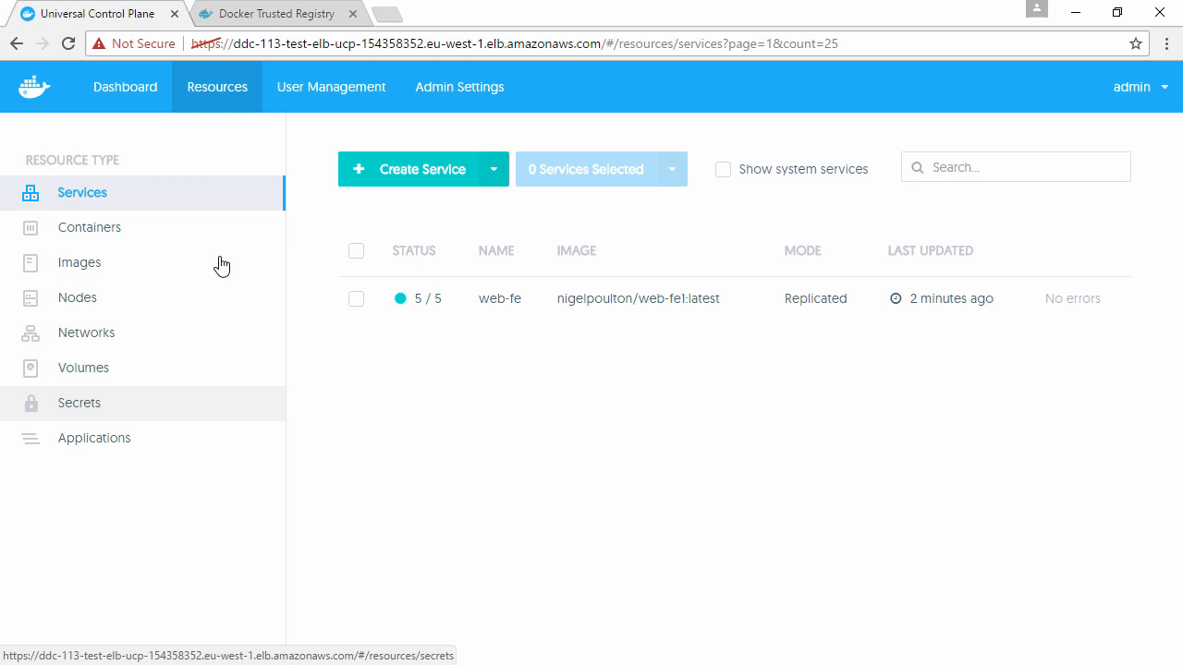
mouse_move(88, 413)
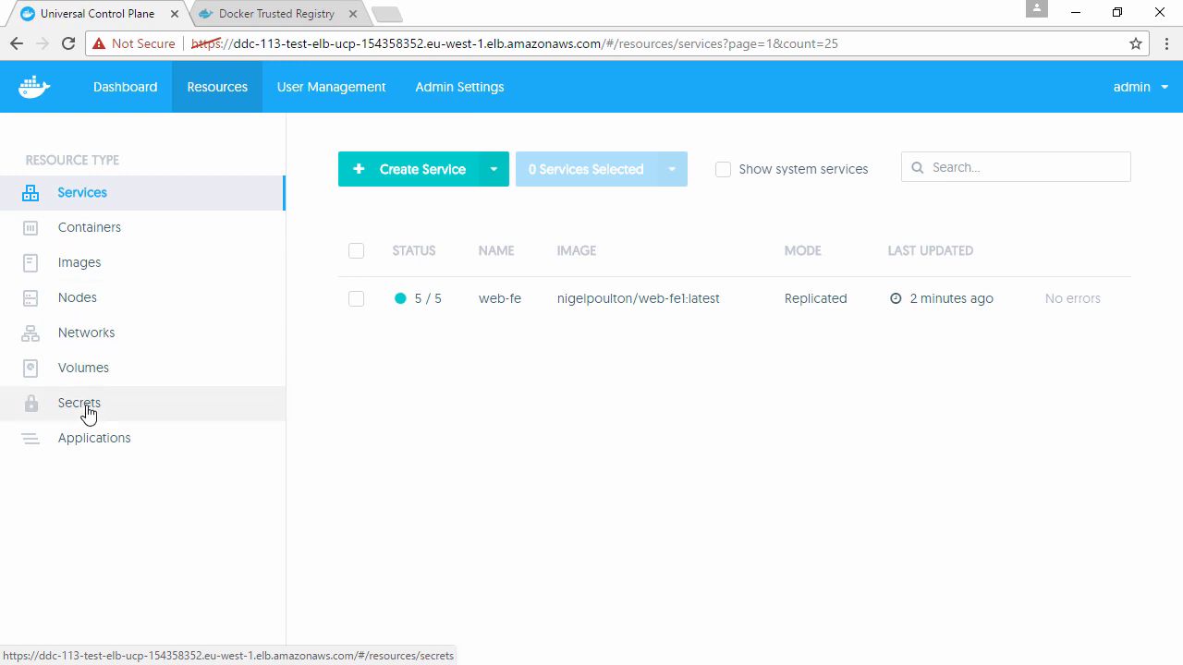
mouse_move(111, 305)
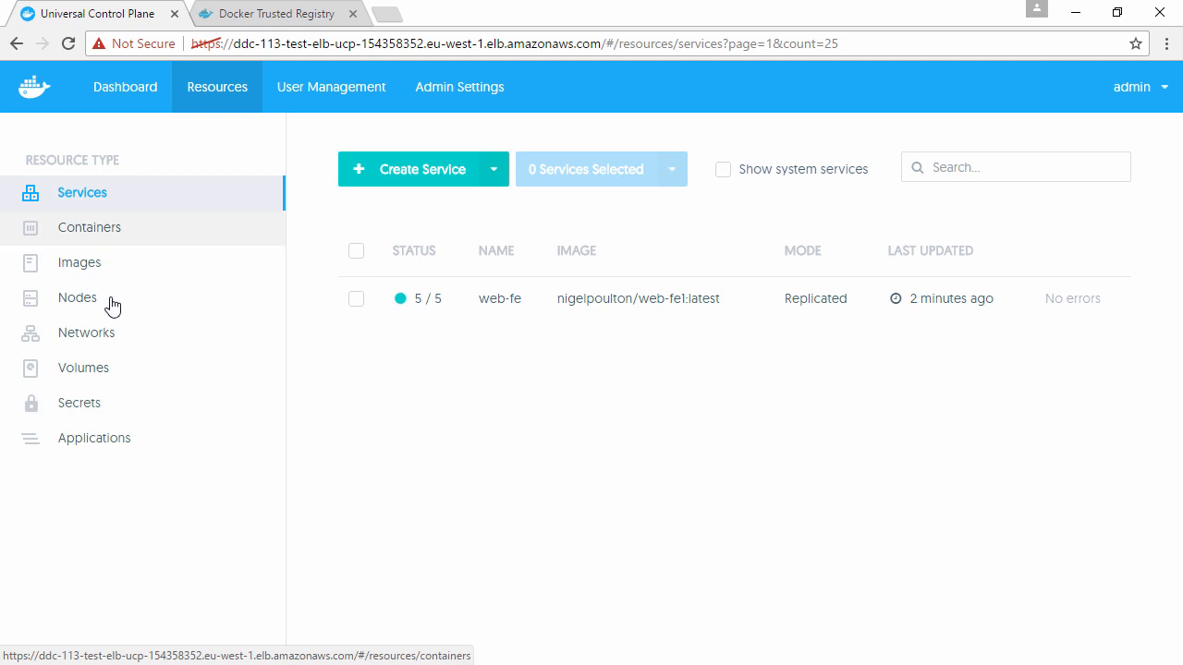
mouse_move(146, 354)
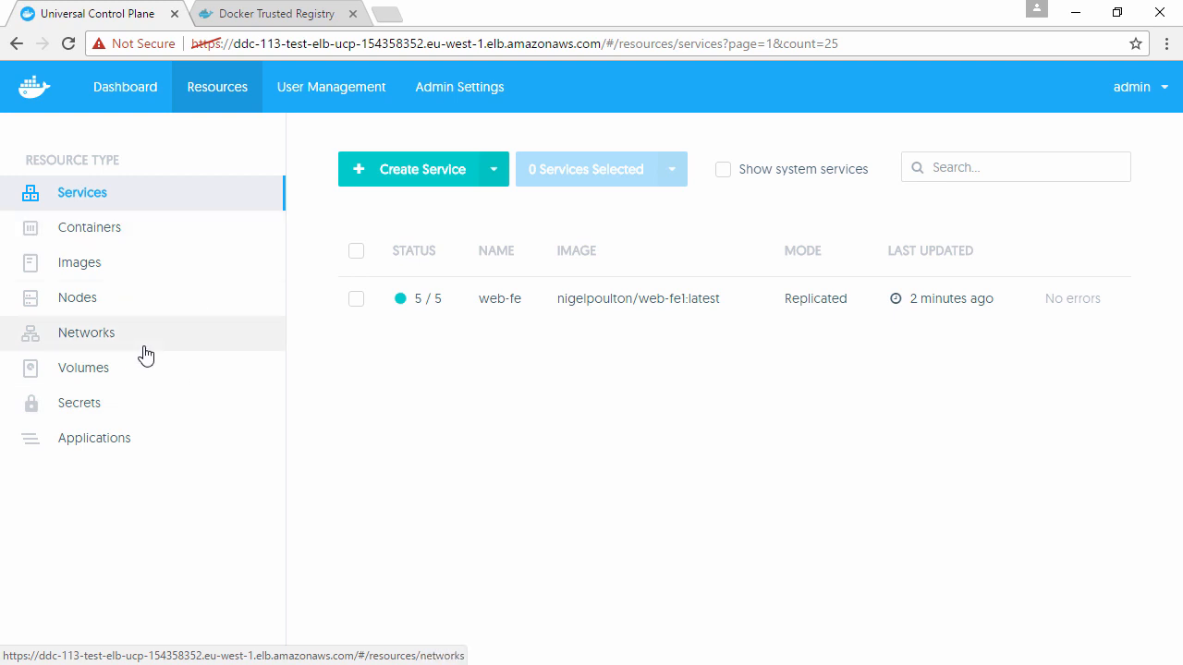
mouse_move(628, 298)
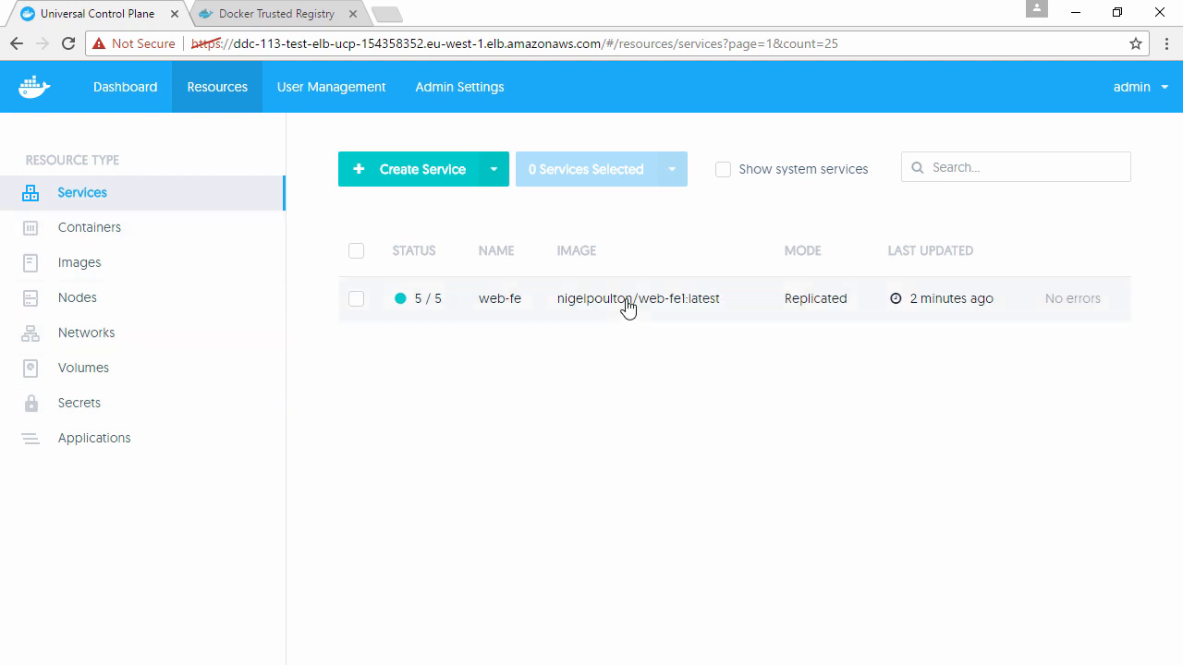
left_click(724, 170)
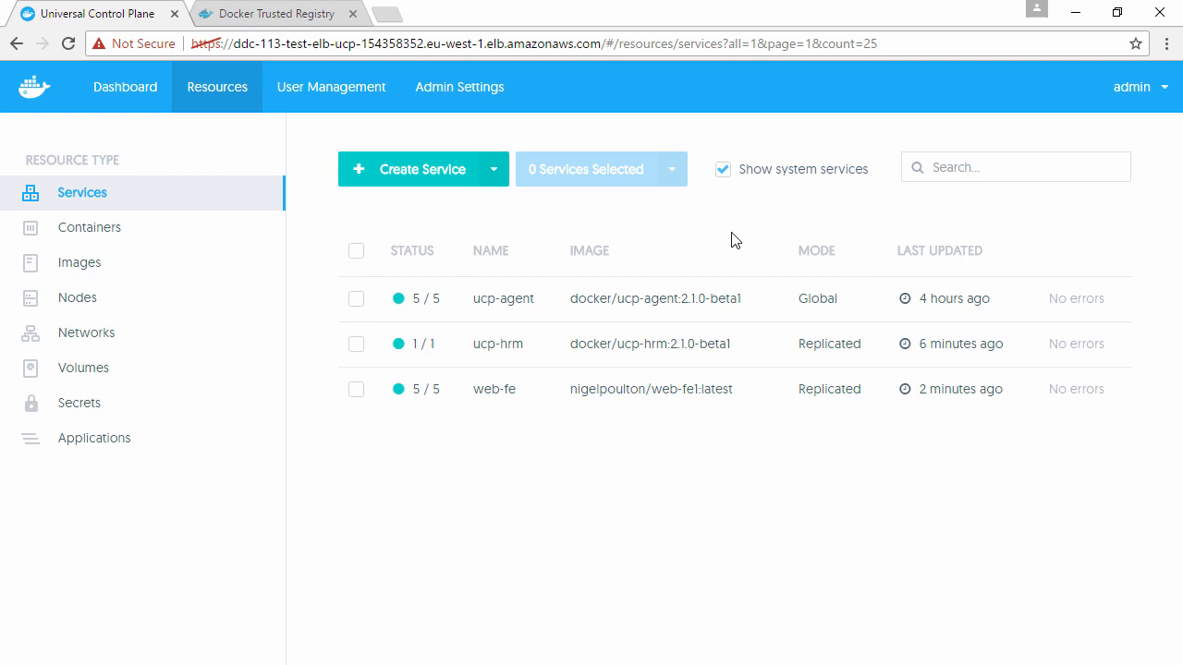
Step: Inspect a web-fe container's details, then the web-fe1 image details, ending on Images
left_click(89, 227)
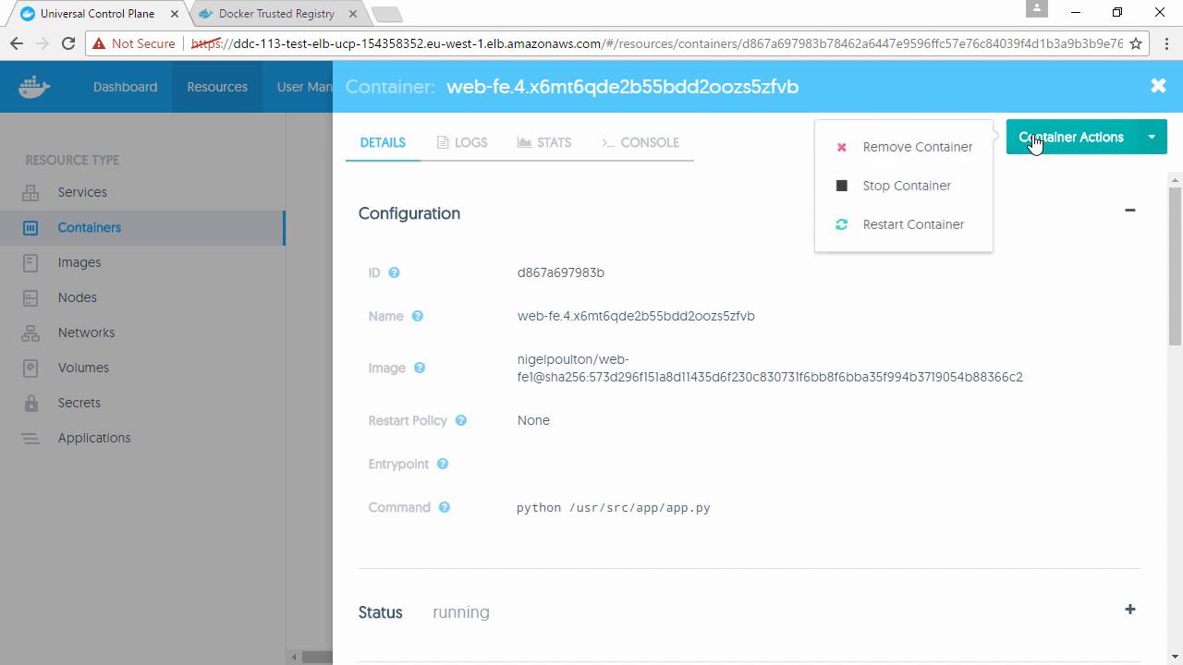
left_click(1157, 86)
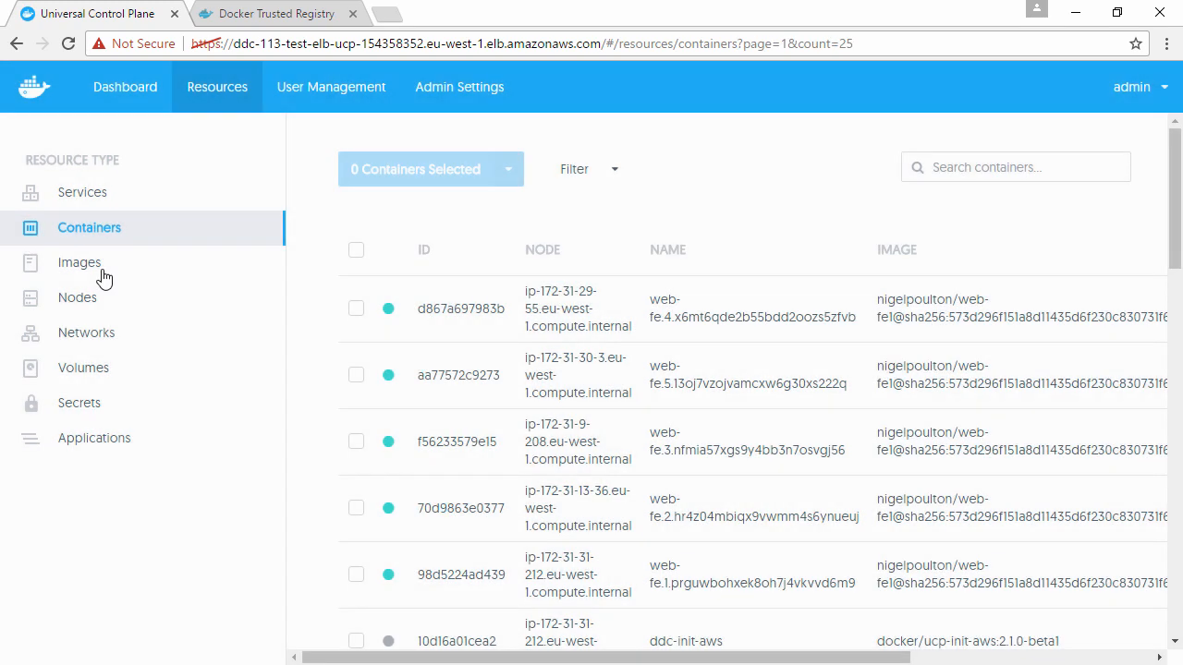
left_click(80, 262)
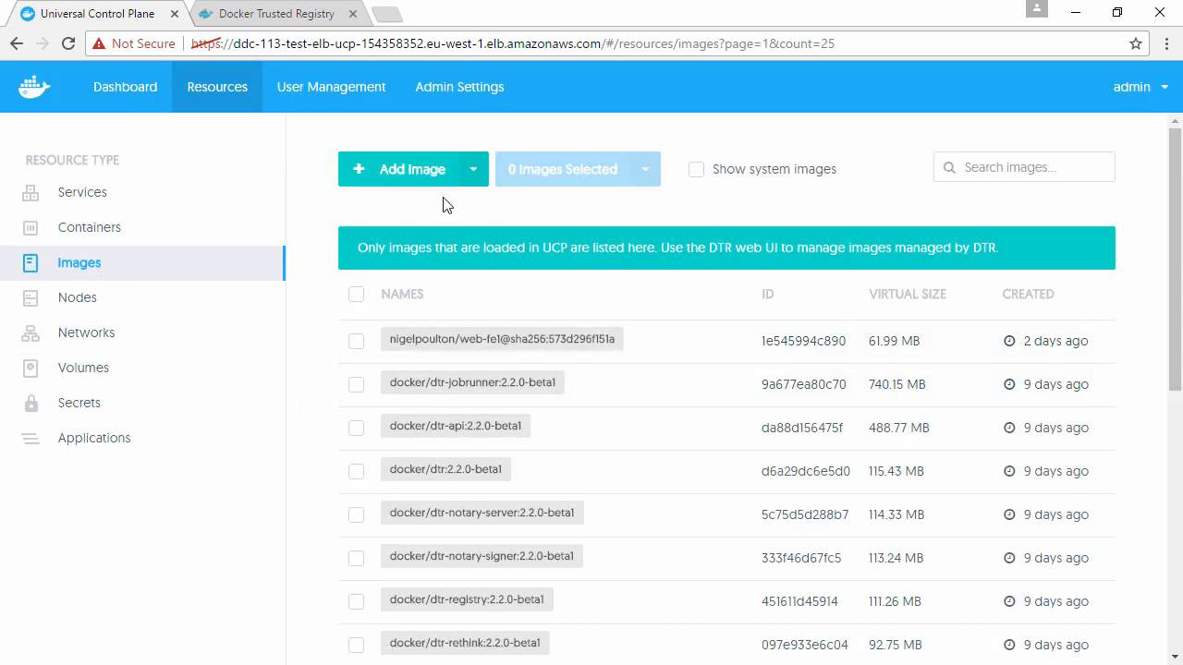
mouse_move(646, 359)
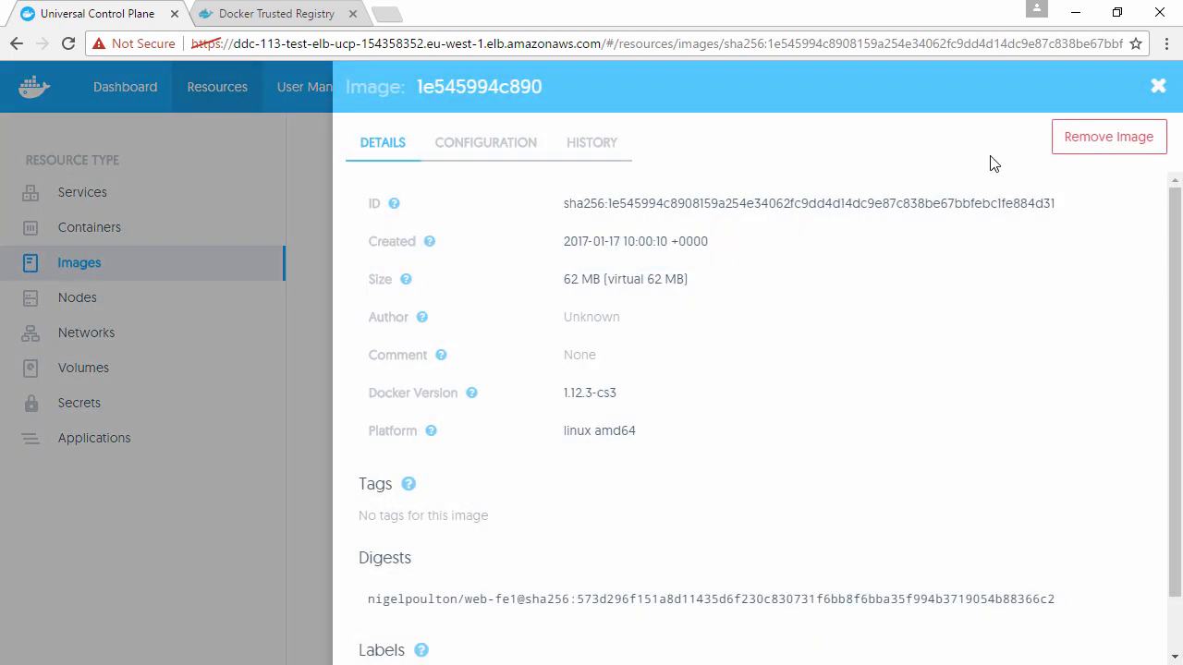
left_click(1157, 86)
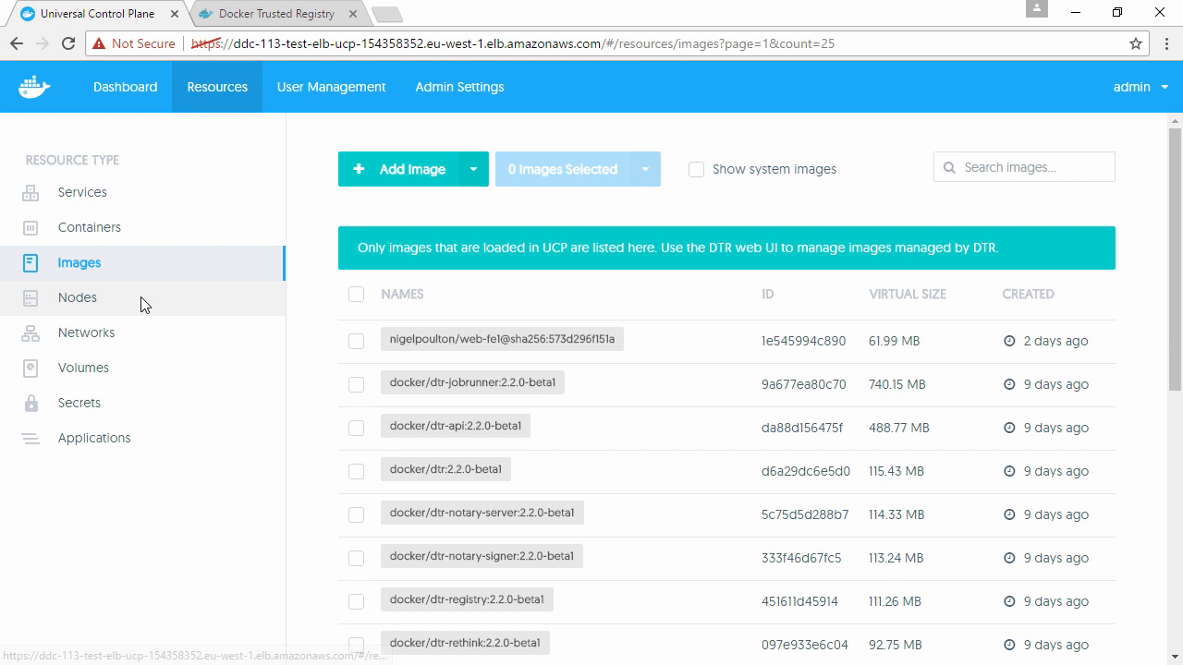
Step: List the five cluster nodes and inspect the first worker node's details
left_click(76, 297)
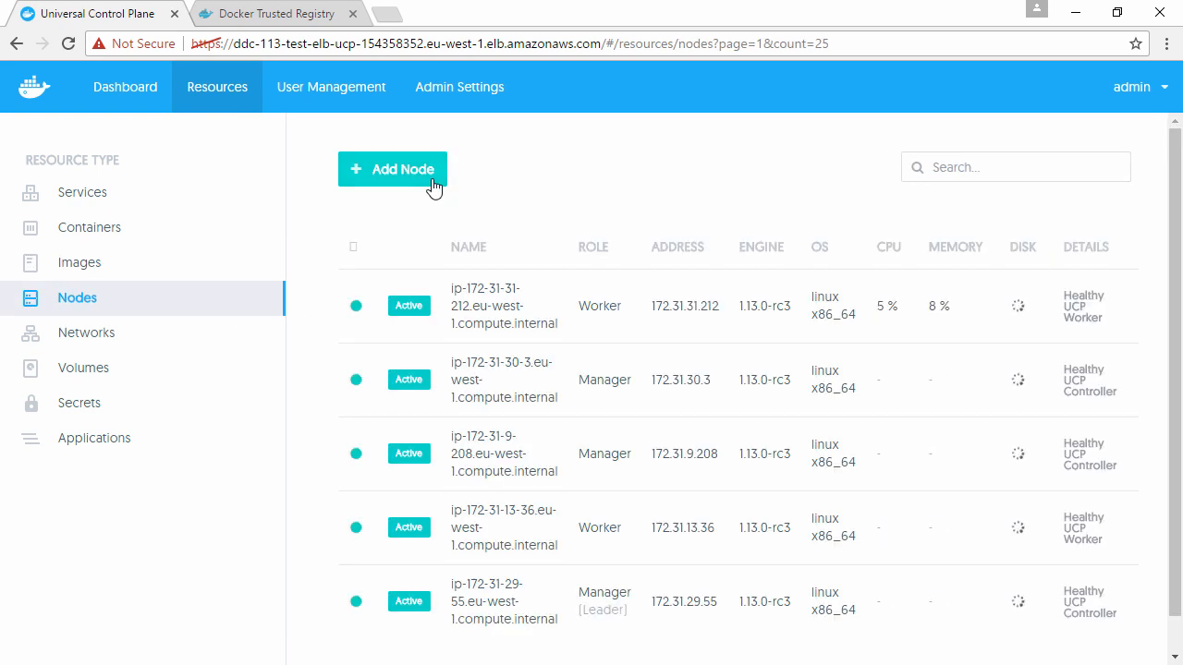
left_click(504, 306)
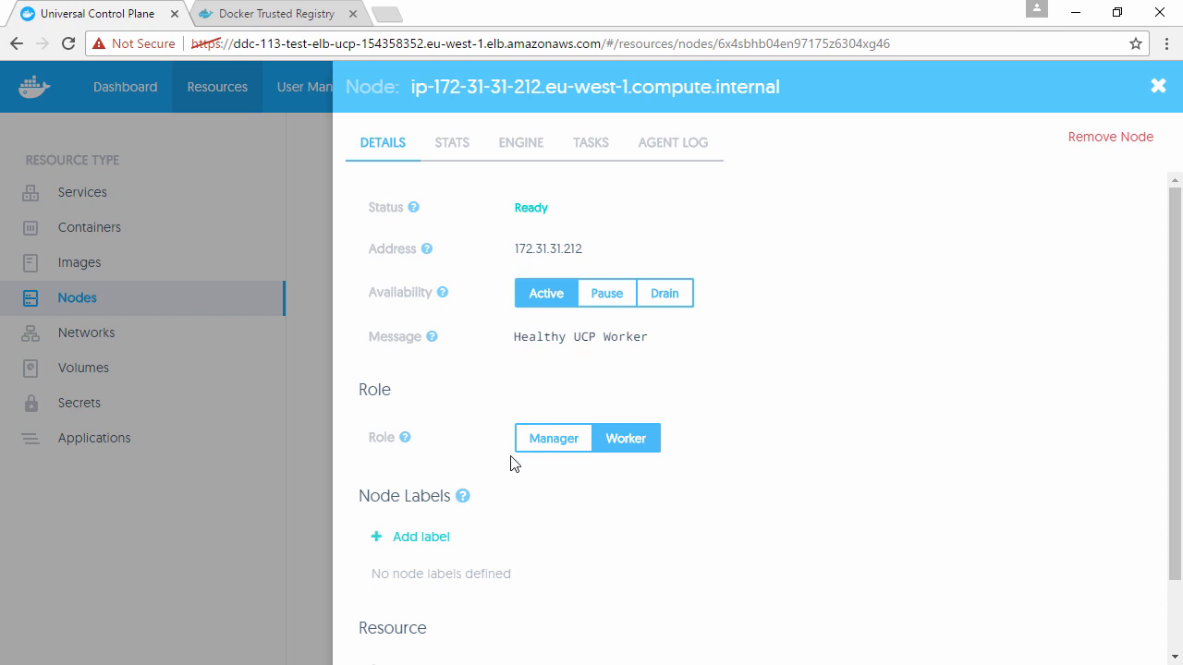
left_click(1157, 86)
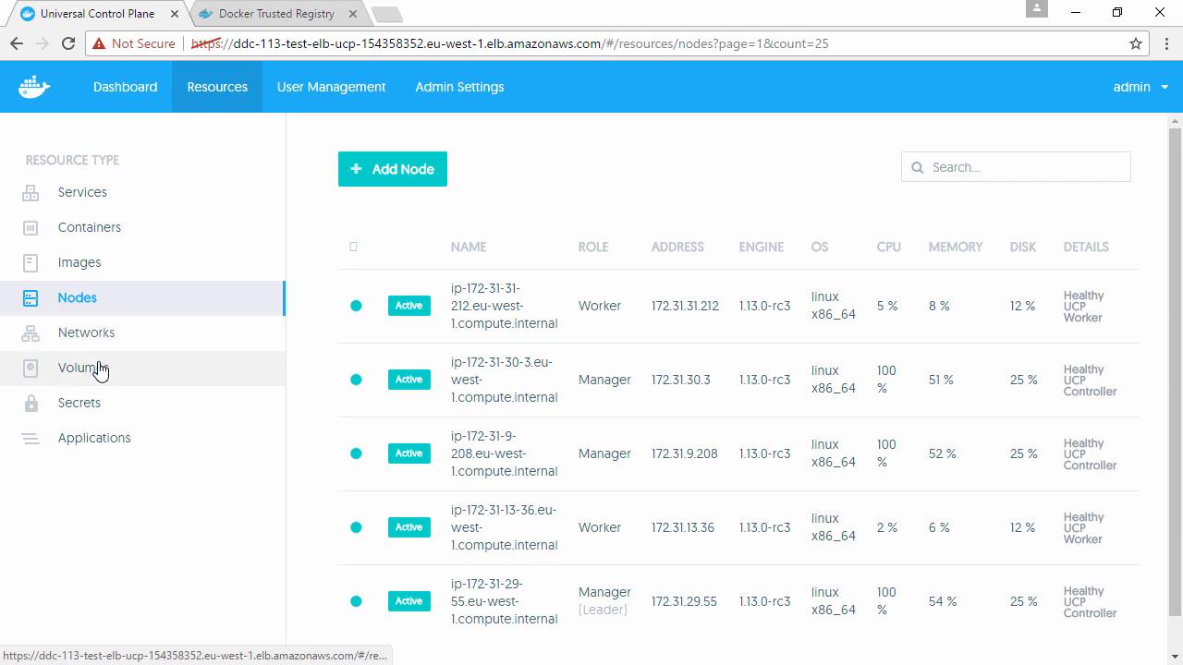
mouse_move(94, 438)
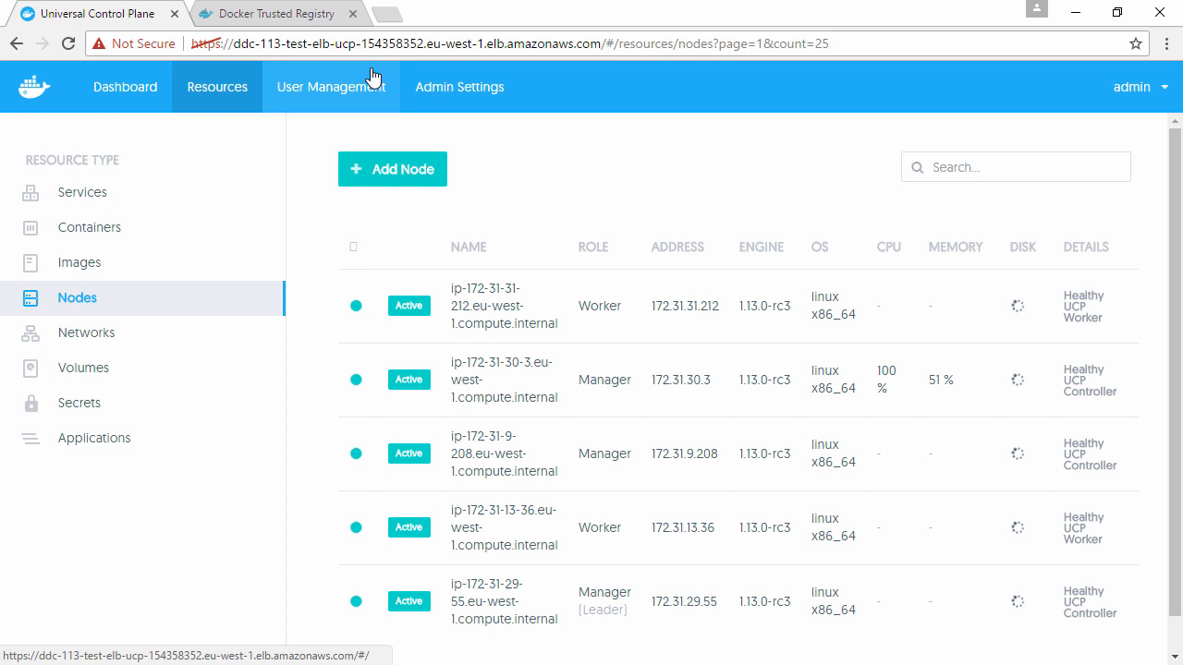
Step: View a user account in User Management, then the devops team's Members tab
left_click(331, 87)
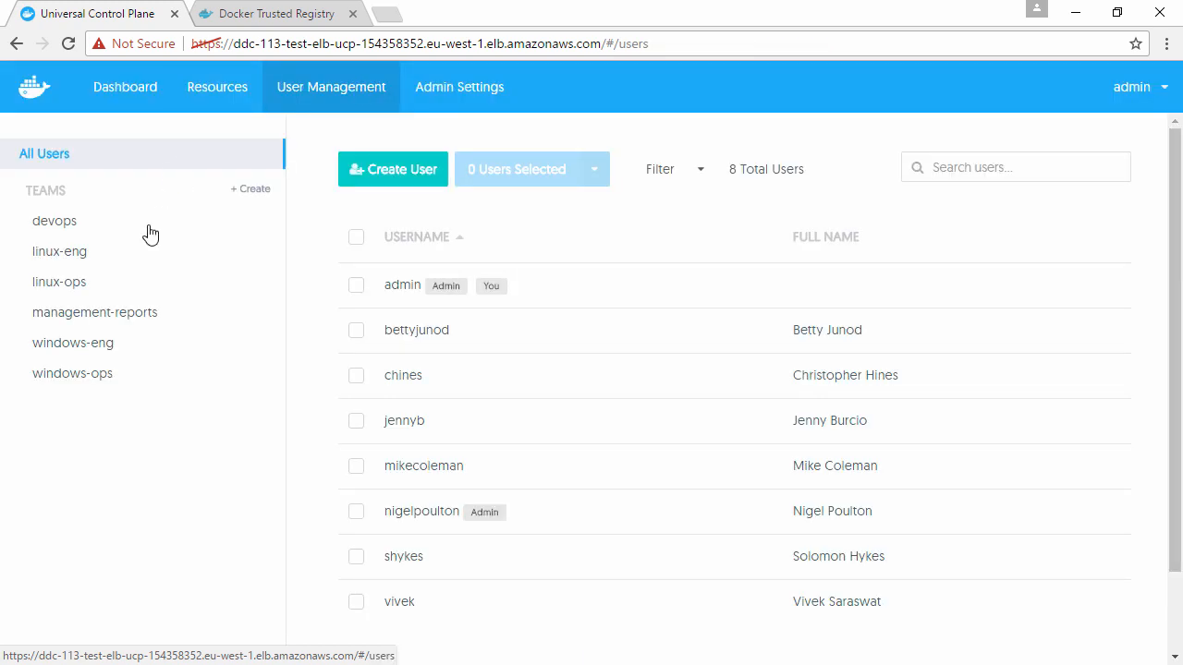
left_click(416, 330)
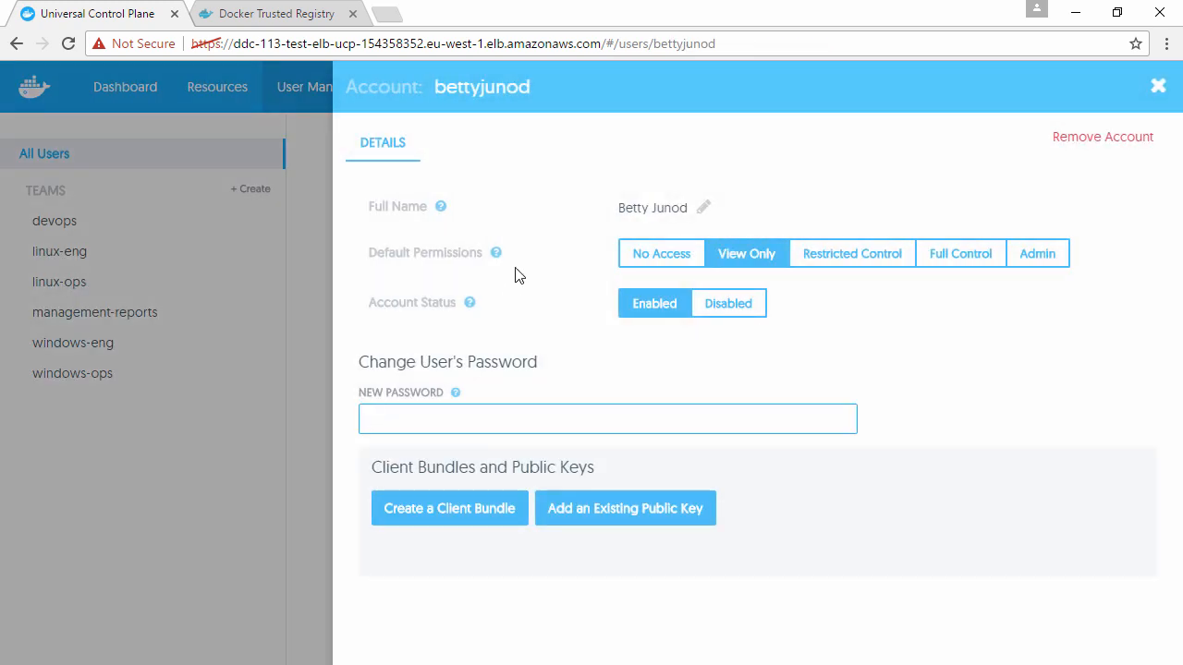
mouse_move(670, 322)
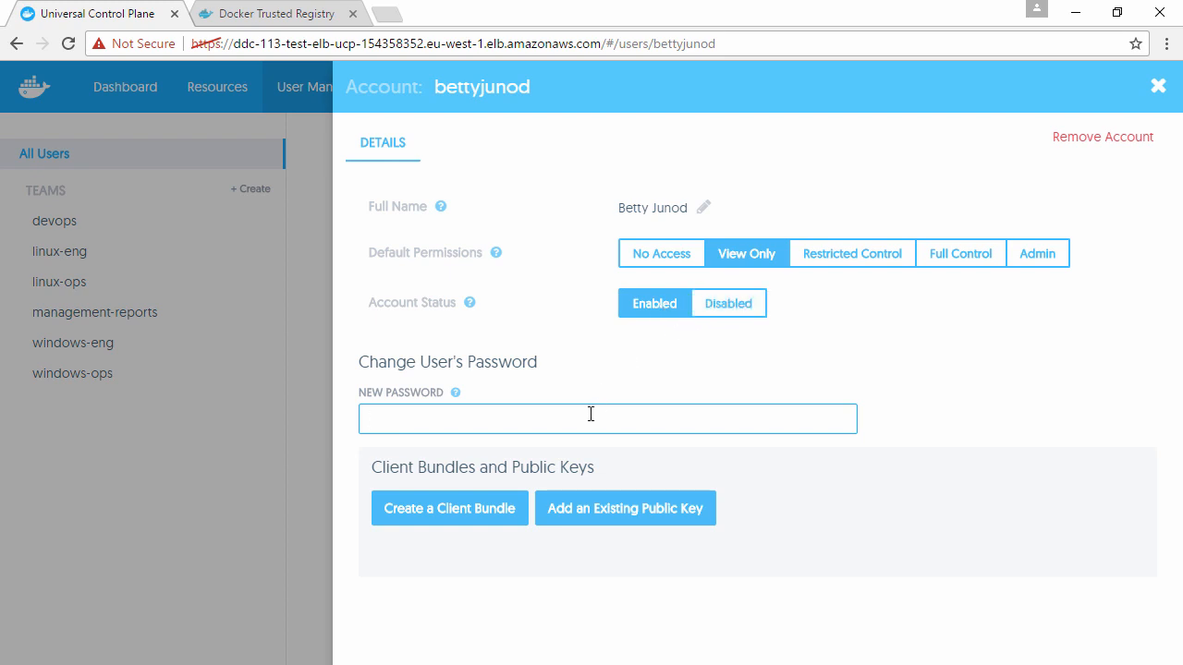
mouse_move(195, 329)
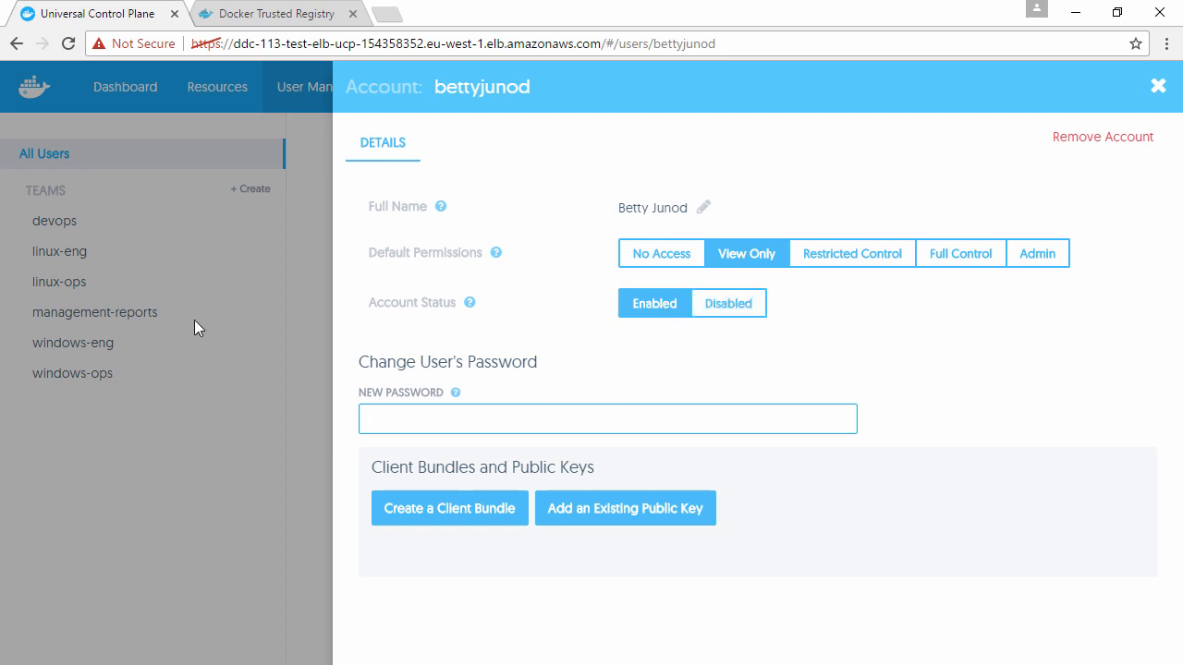
left_click(55, 221)
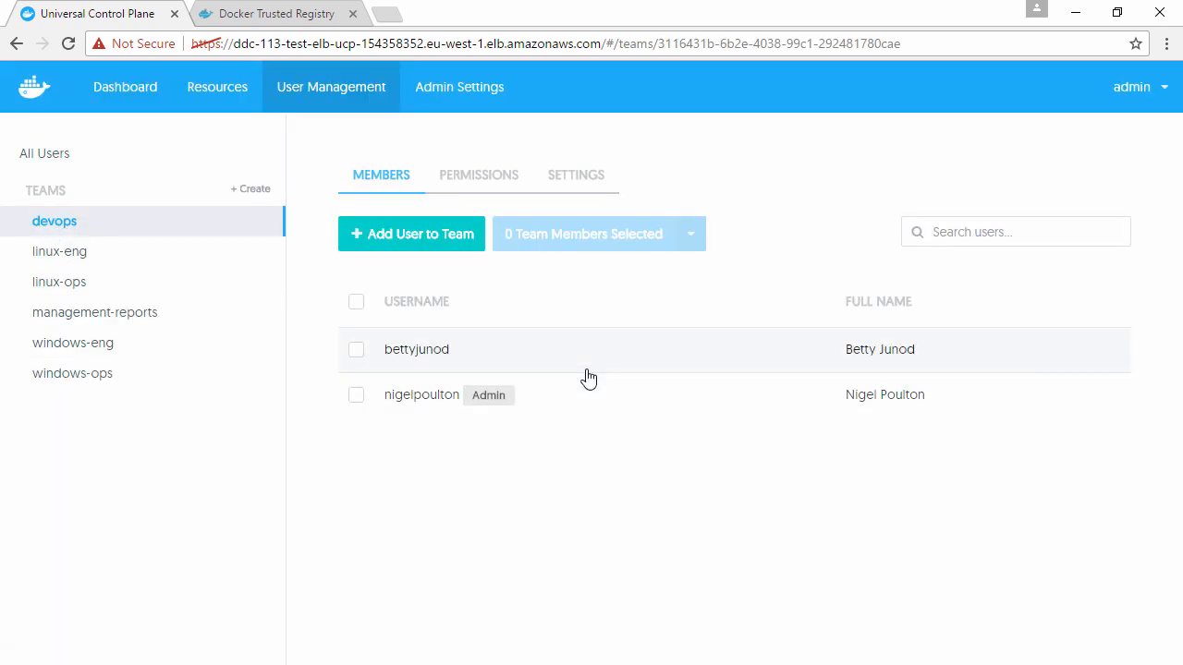
mouse_move(576, 175)
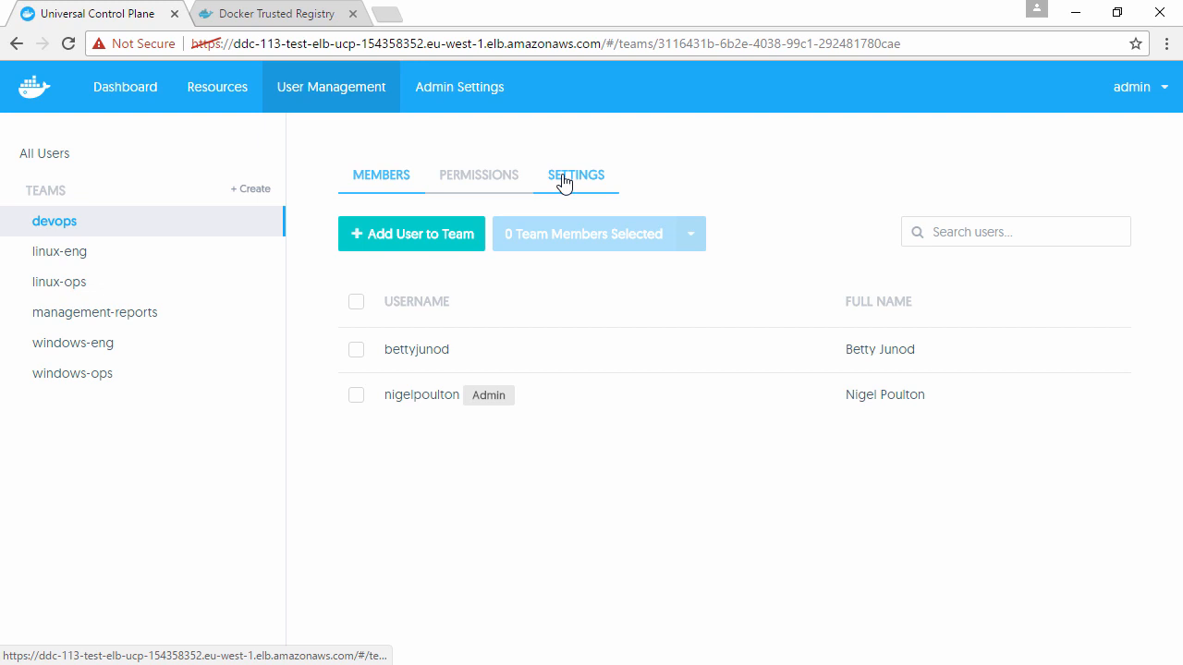
mouse_move(472, 88)
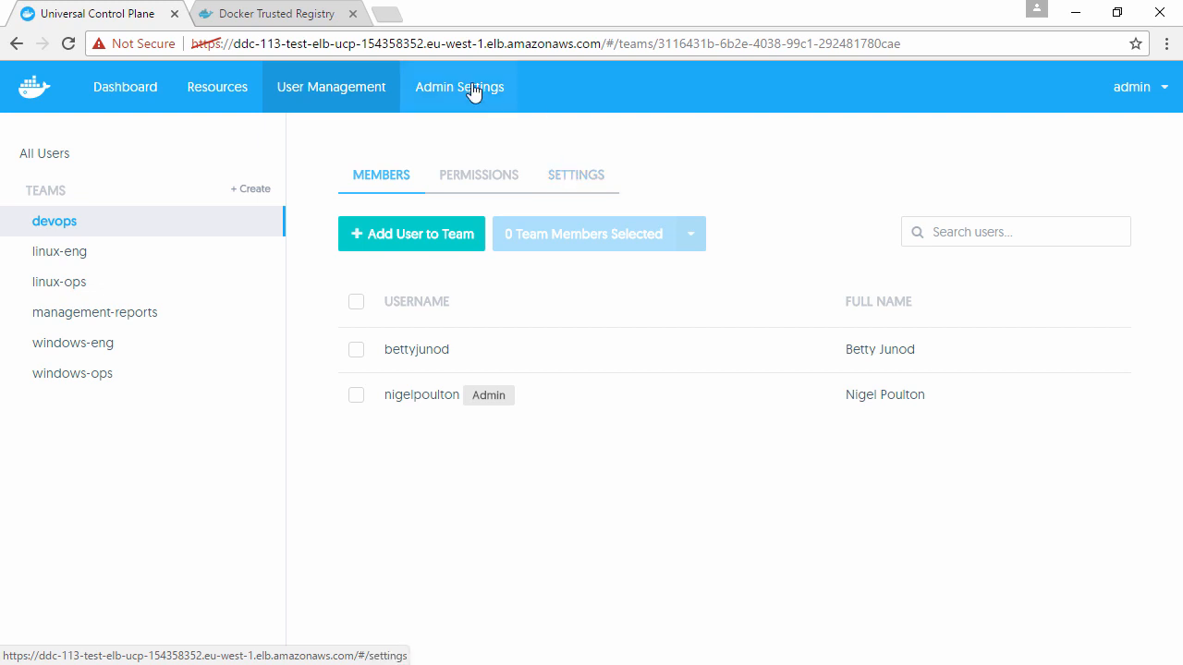
Step: Reveal the swarm join tokens, then view the Certificates, Logs and Auth settings
left_click(460, 87)
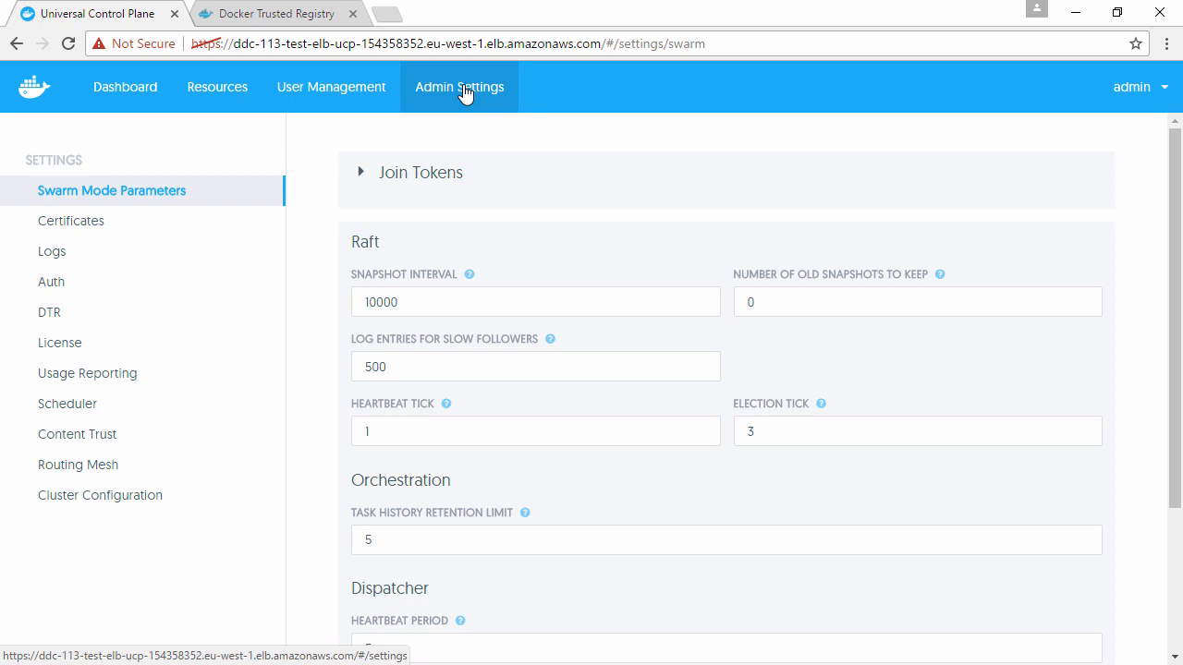
mouse_move(234, 239)
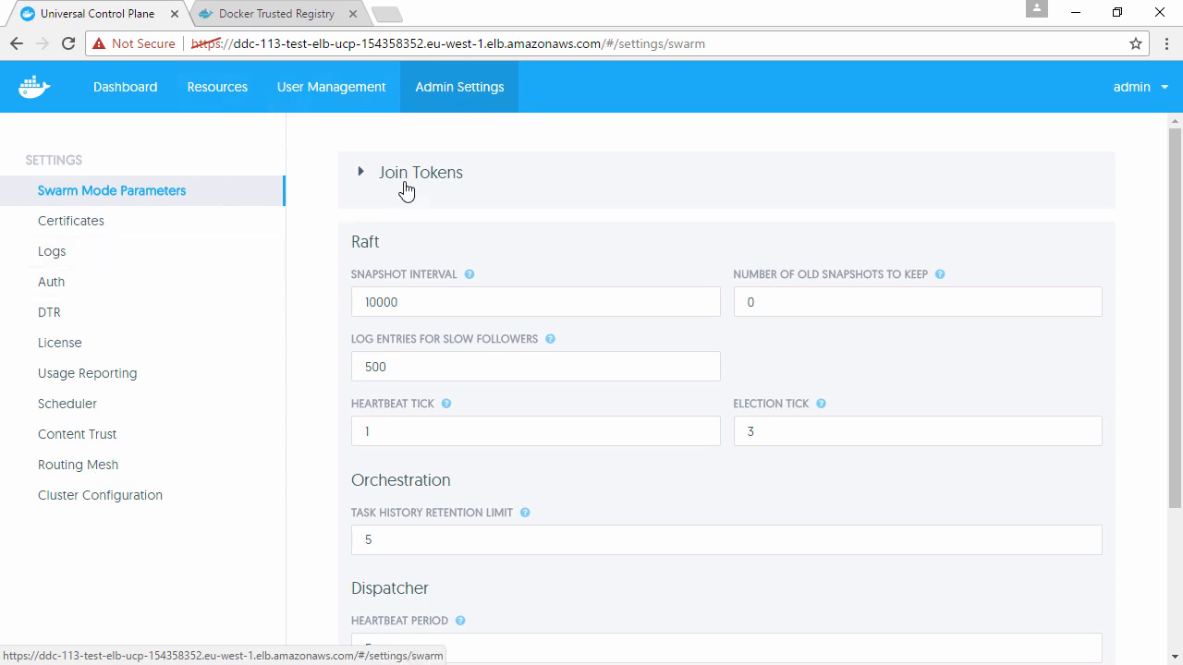
left_click(361, 172)
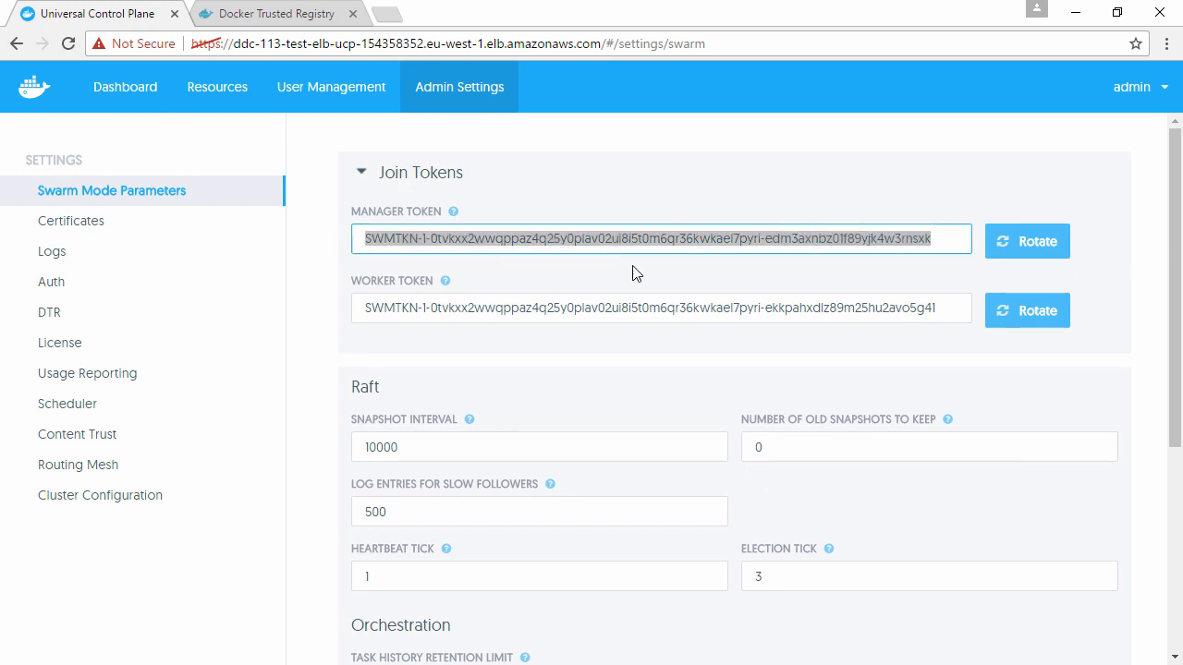
mouse_move(125, 225)
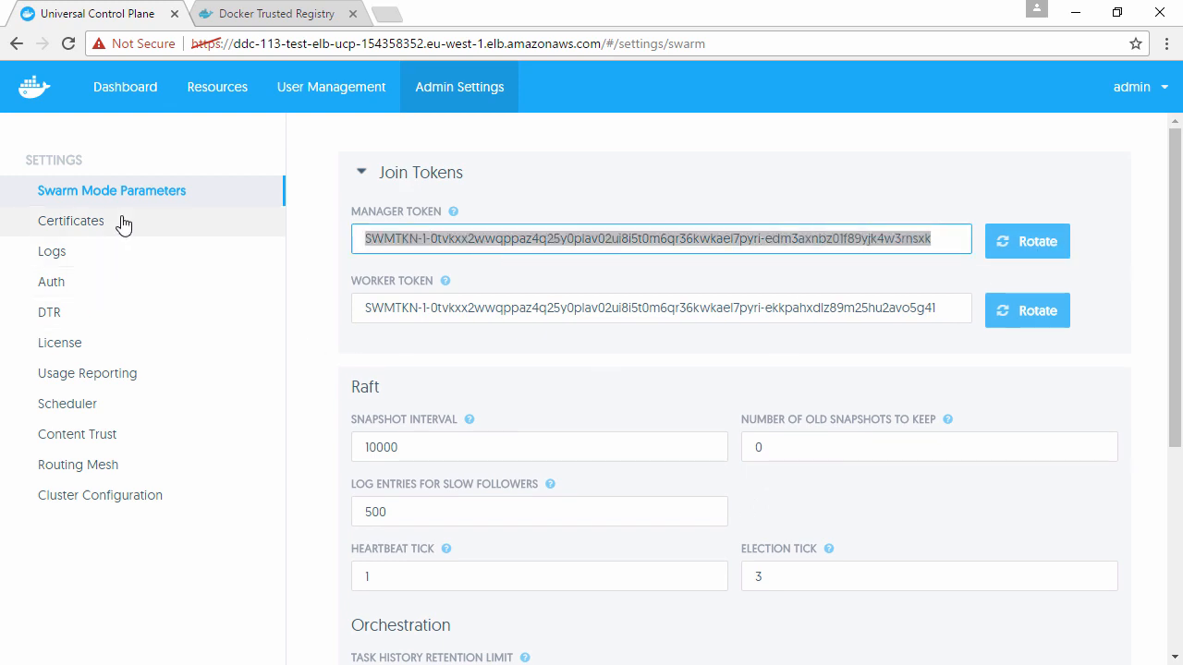
left_click(70, 221)
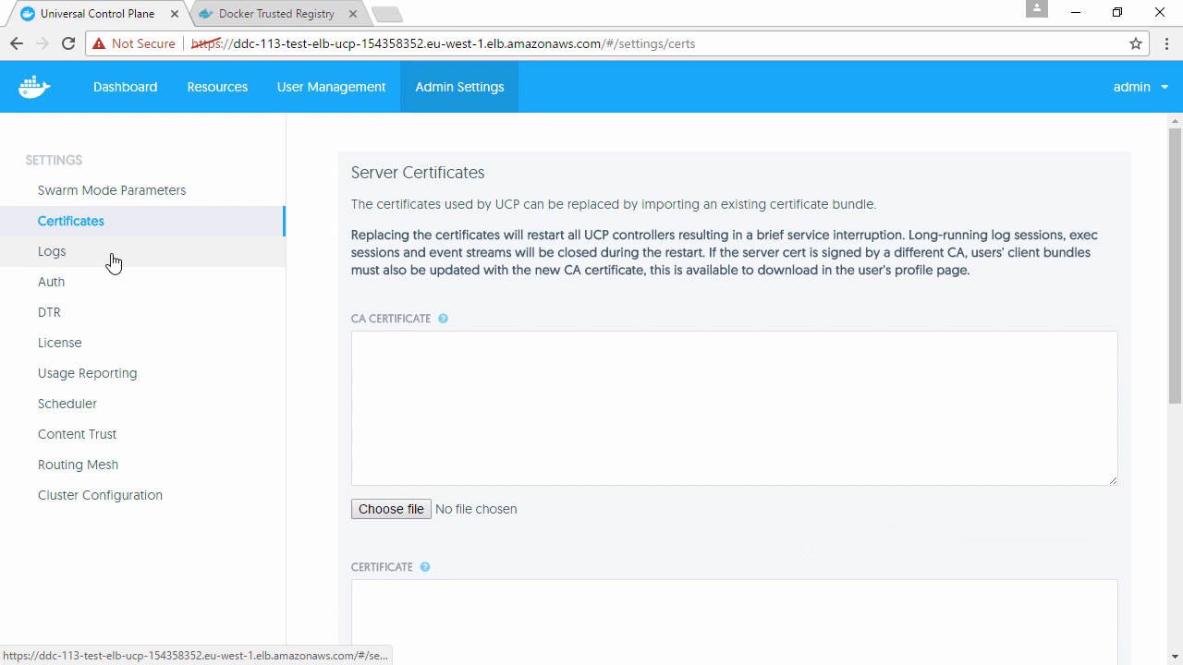
left_click(52, 252)
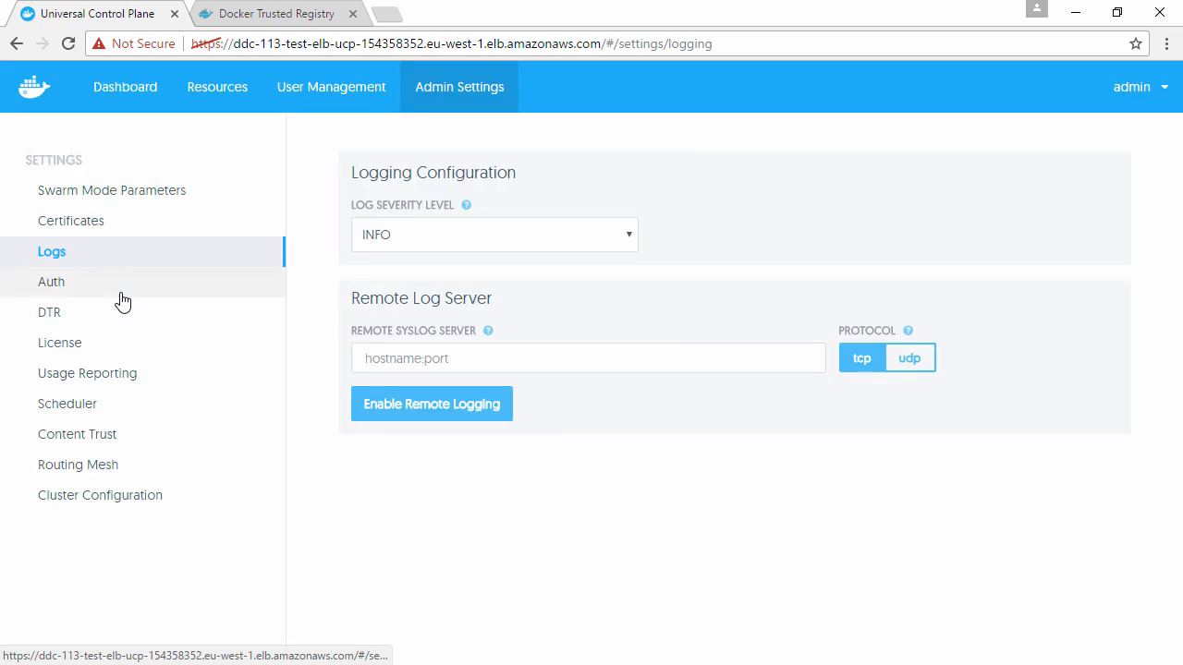
left_click(51, 282)
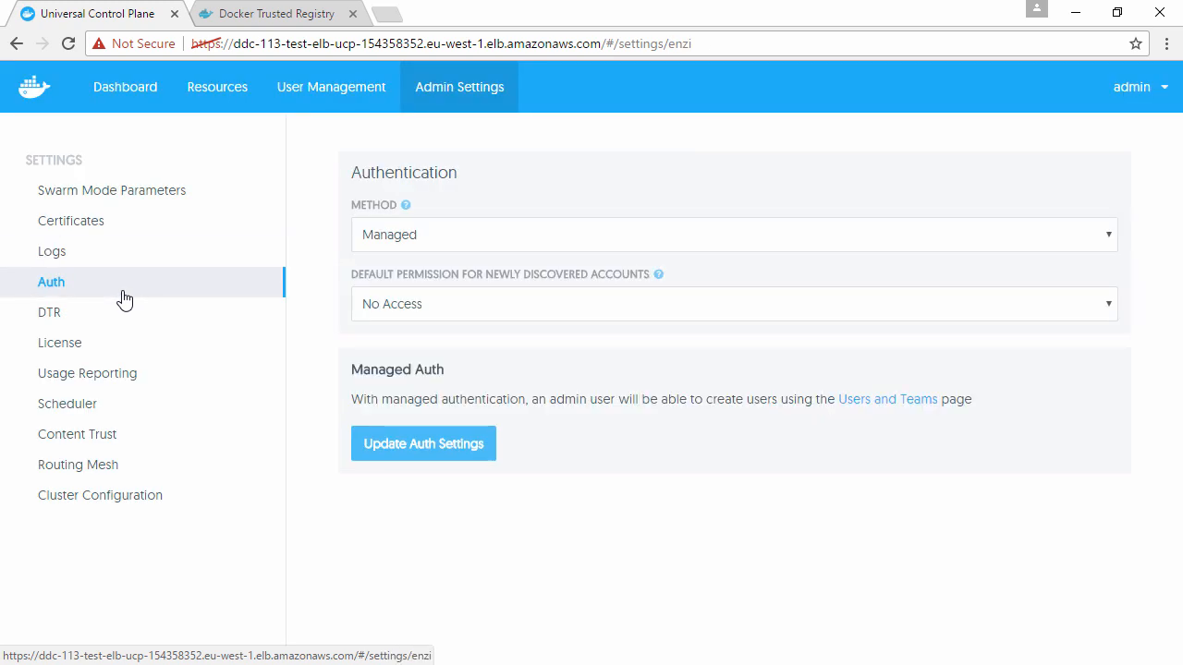
Step: Choose LDAP as the Auth method and scroll through its server and user search fields
left_click(733, 234)
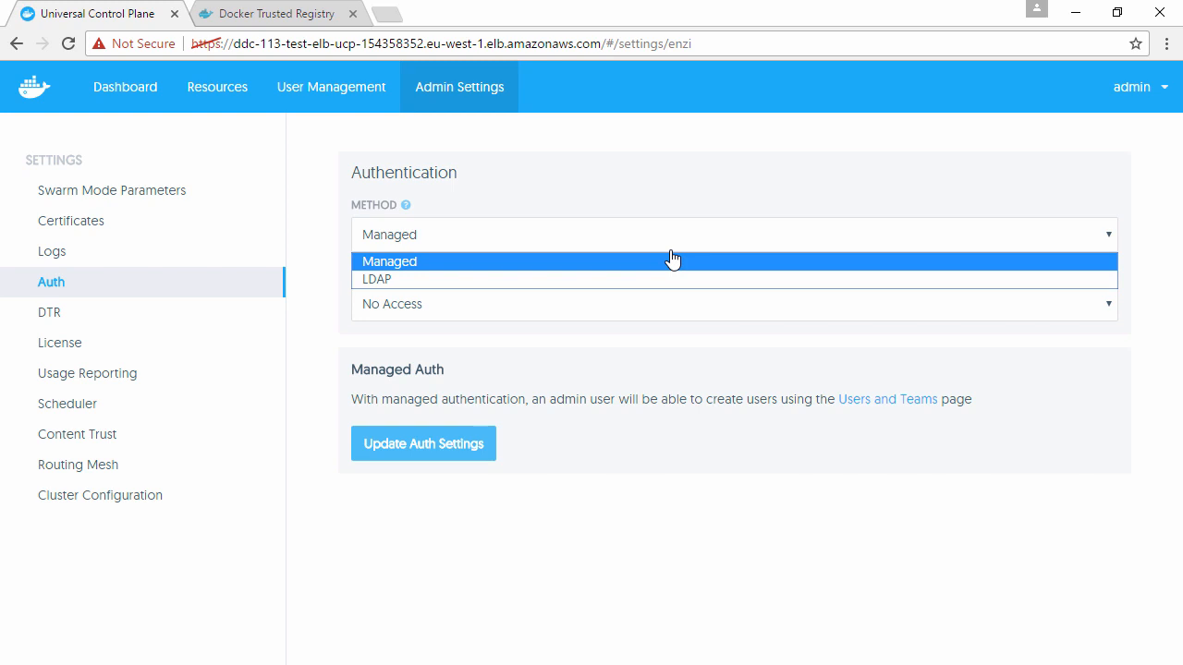
mouse_move(672, 264)
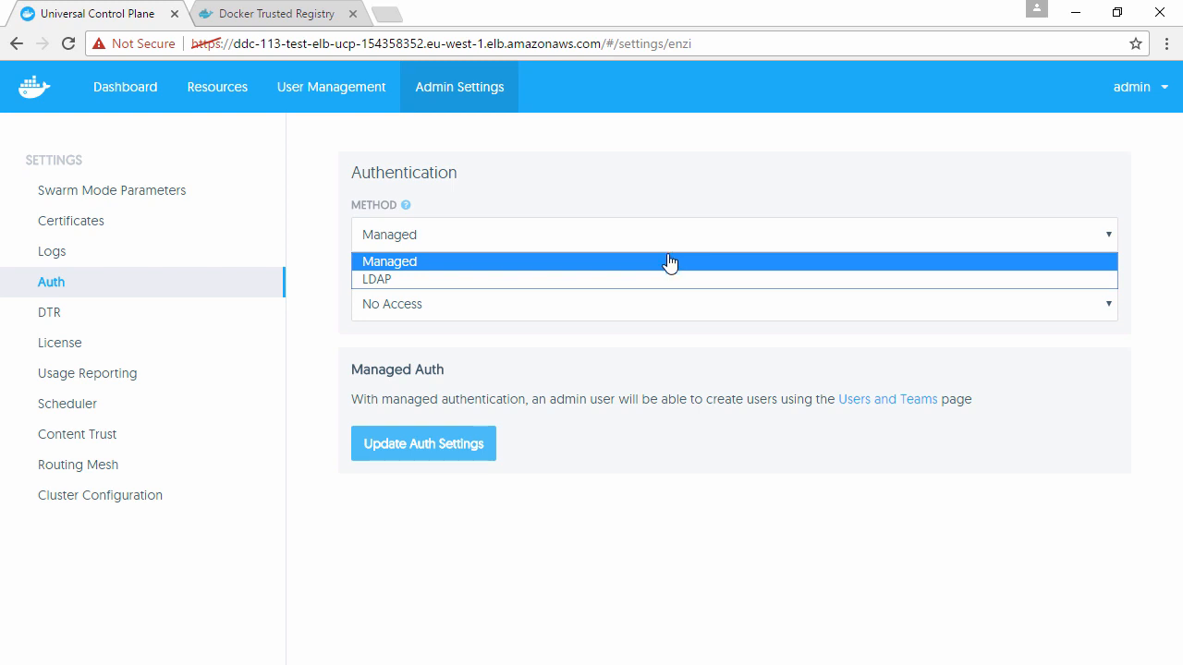
left_click(376, 280)
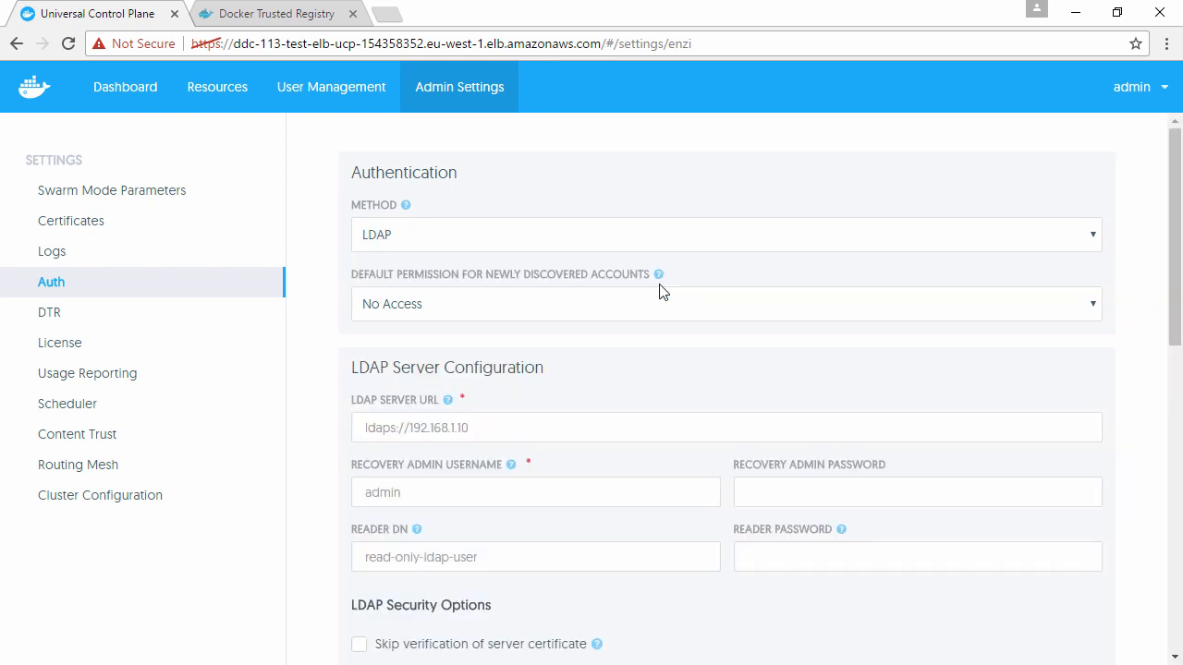
scroll("down", 3)
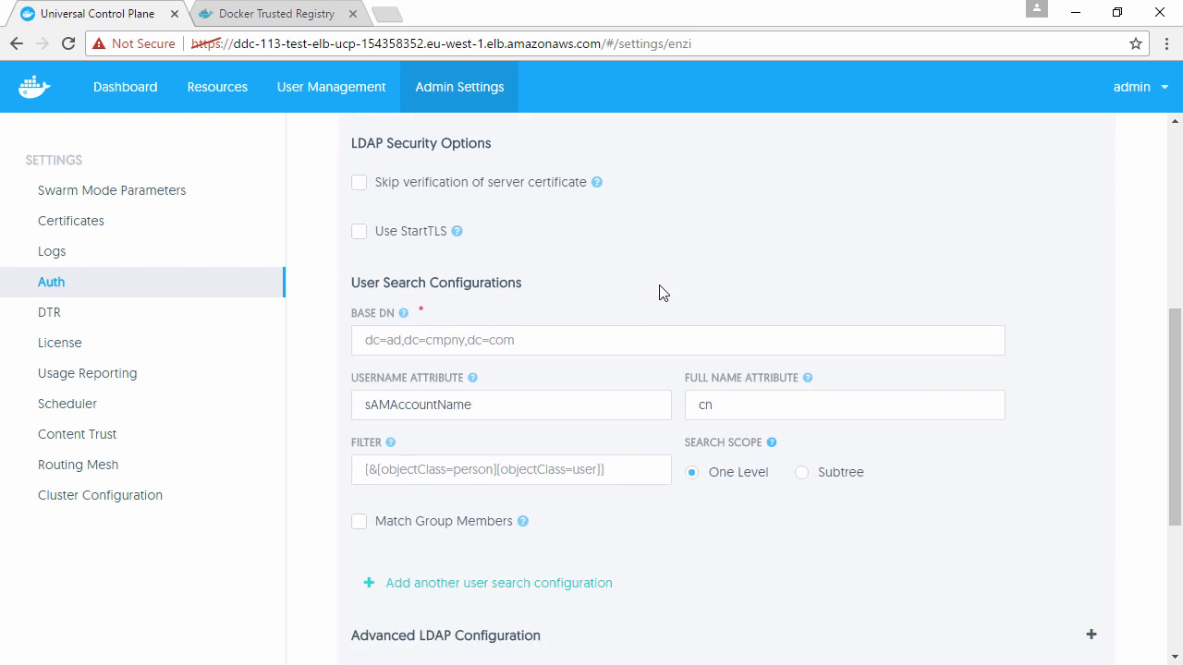
scroll("down", 3)
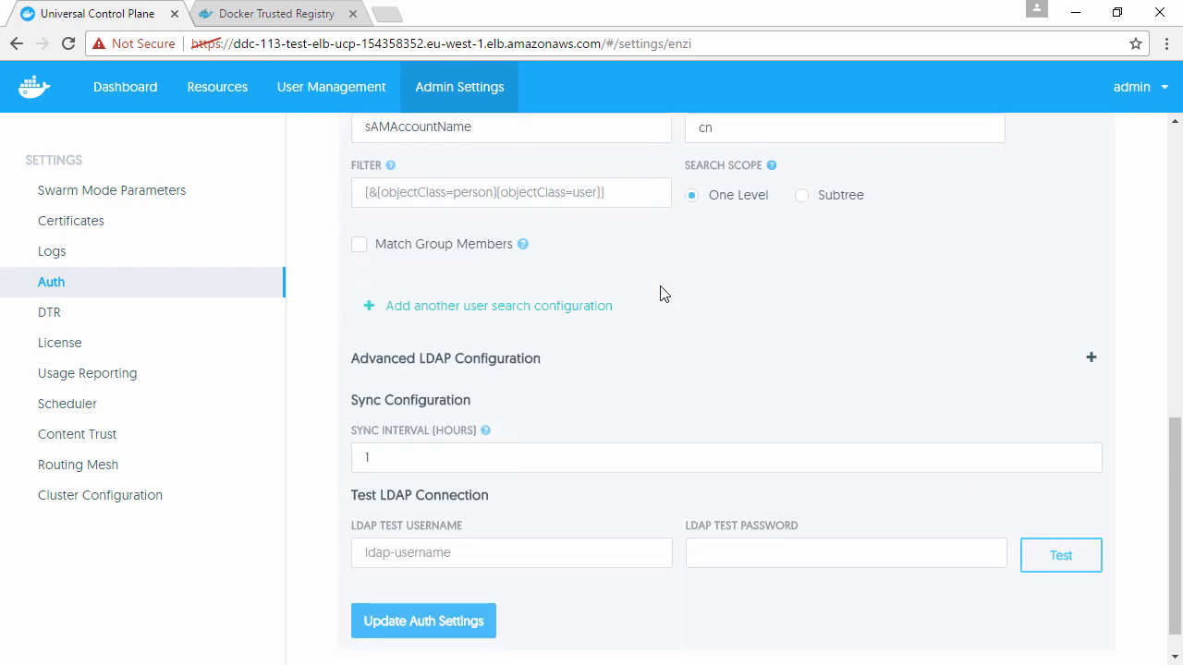
mouse_move(619, 273)
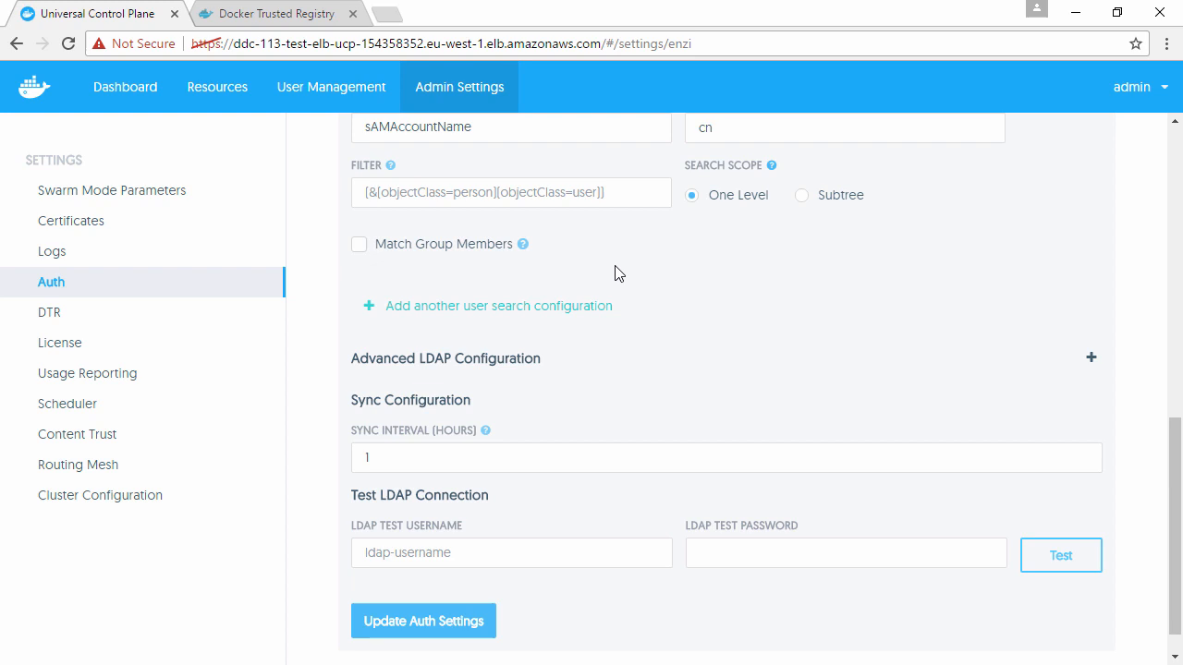
mouse_move(164, 349)
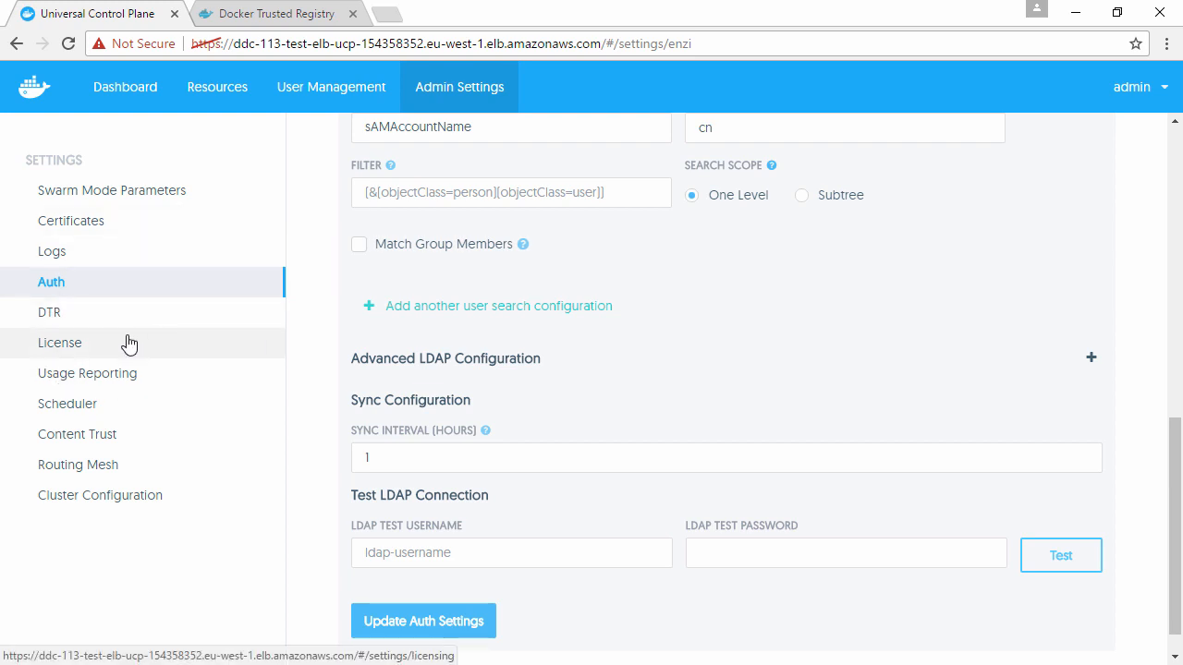
mouse_move(87, 373)
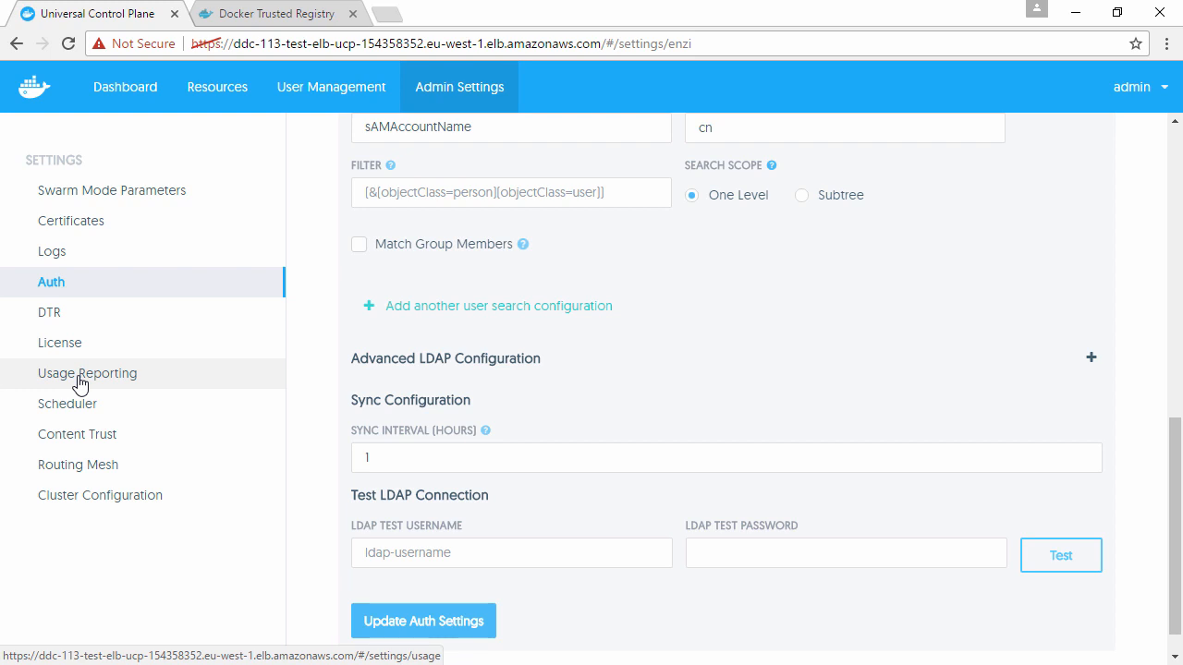
mouse_move(75, 404)
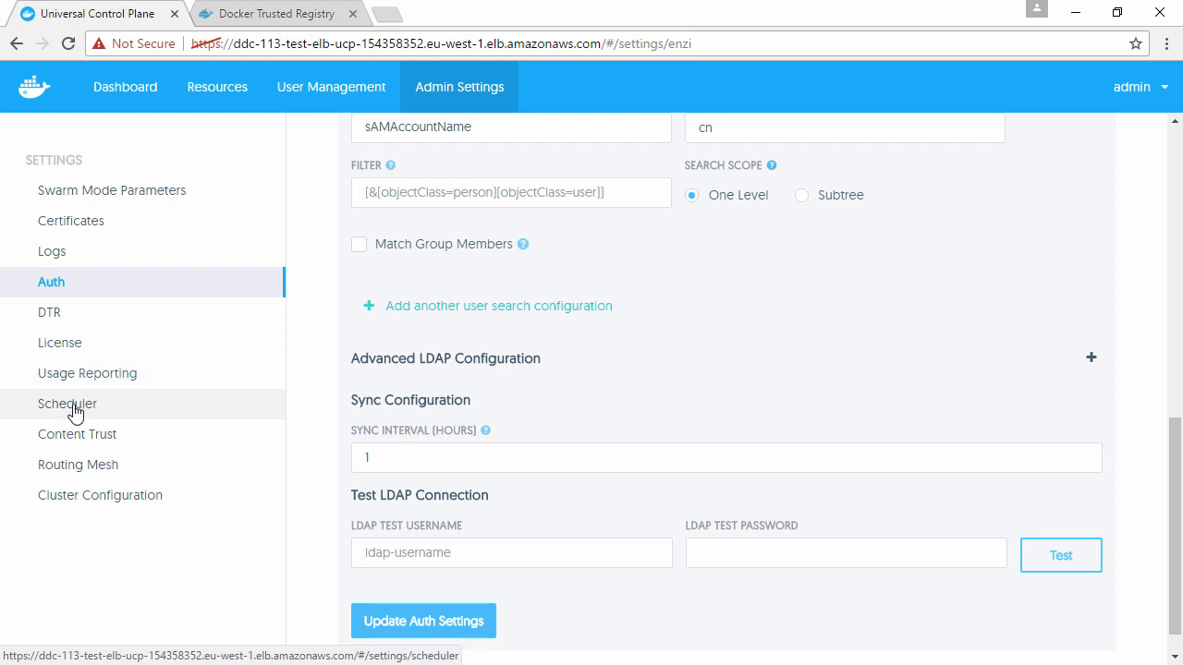
mouse_move(83, 444)
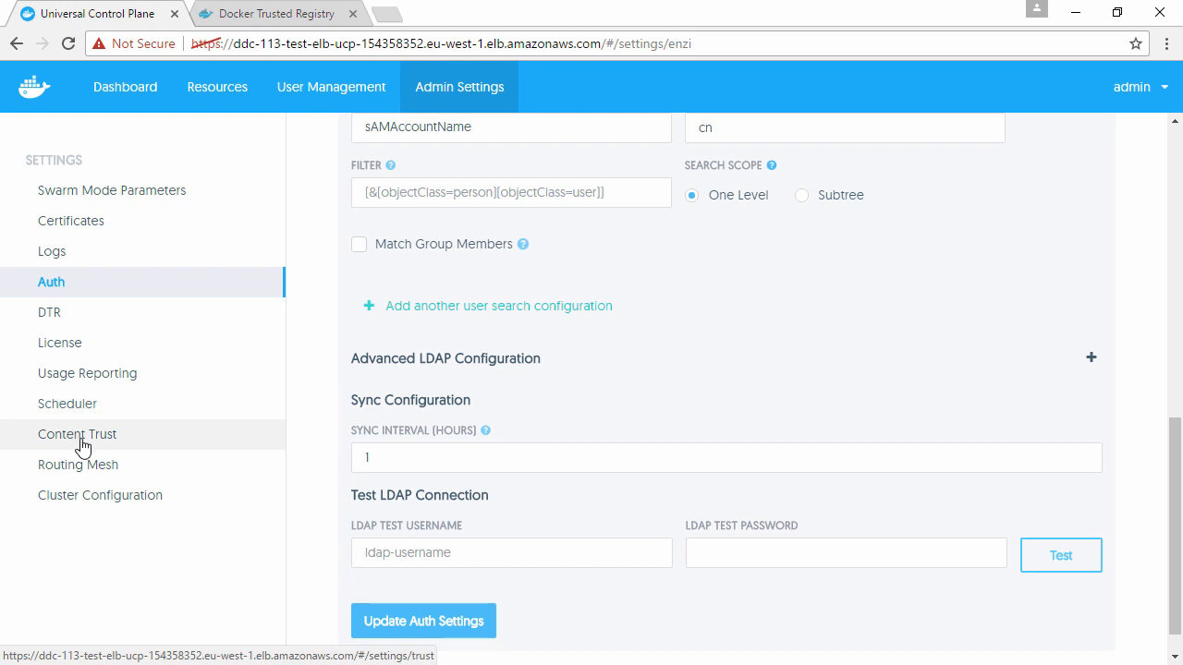
Step: Toggle signed-image-only Content Trust on and off, then view Routing Mesh and Cluster Configuration
left_click(76, 435)
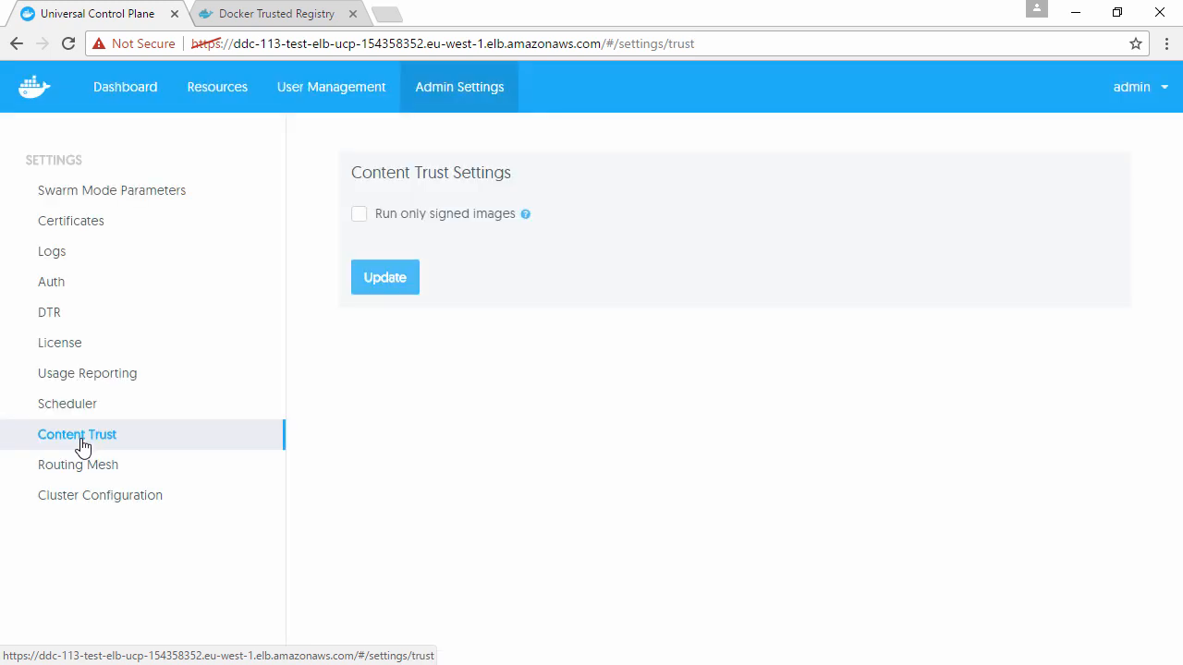
mouse_move(134, 453)
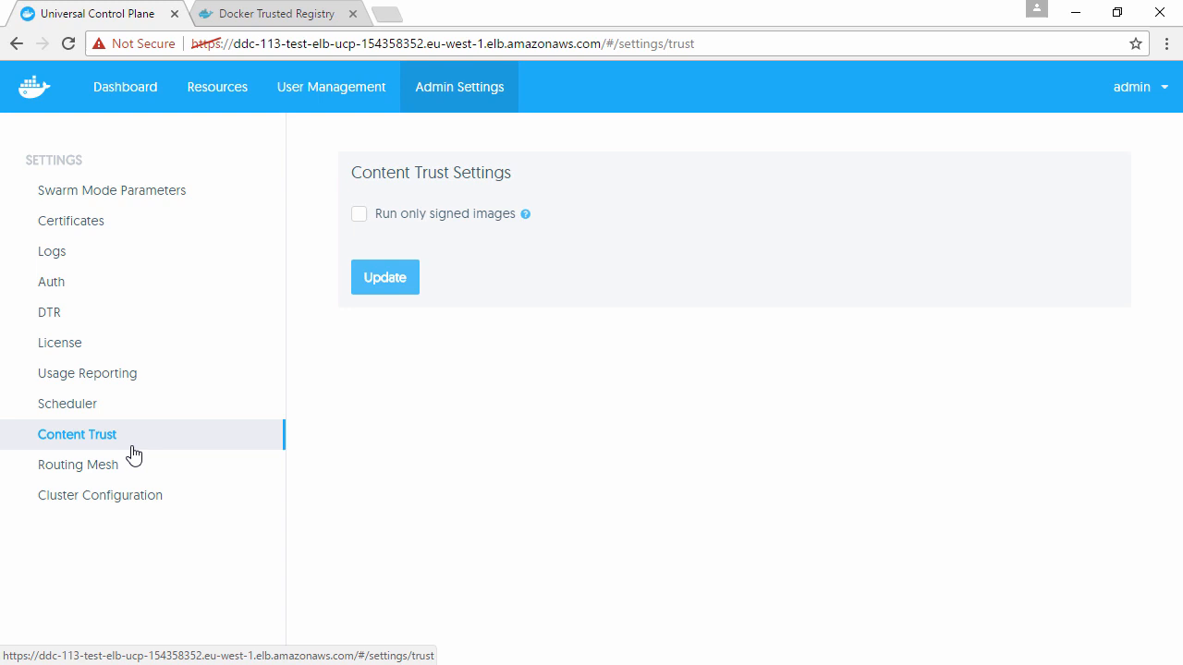
left_click(359, 213)
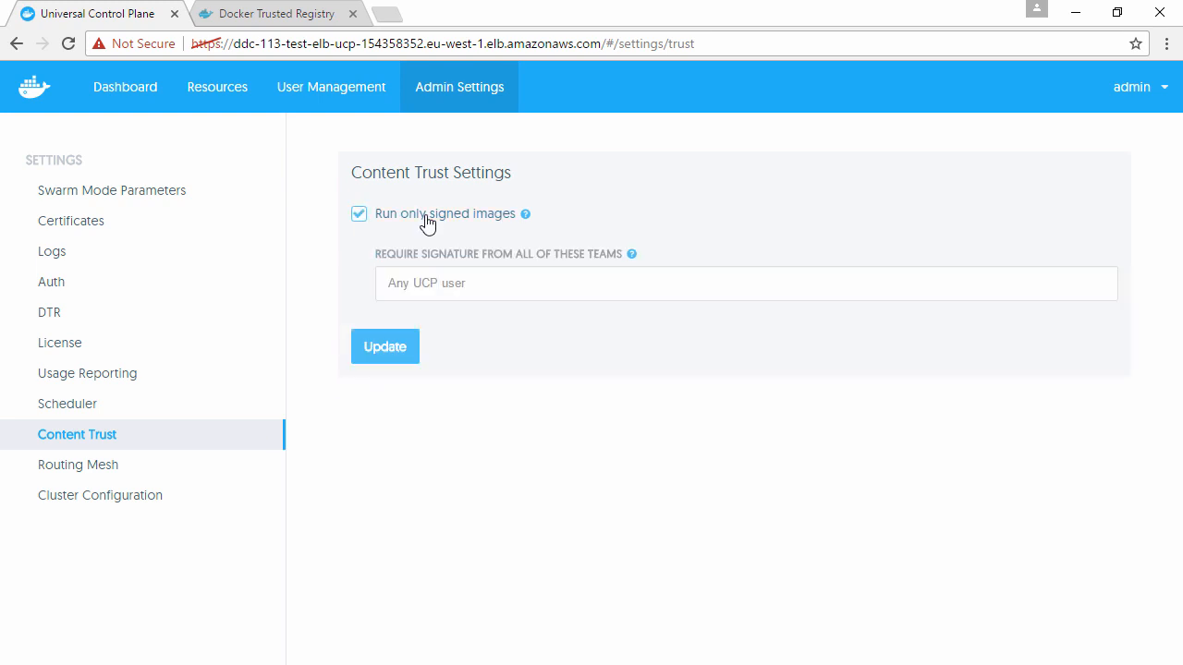
left_click(745, 283)
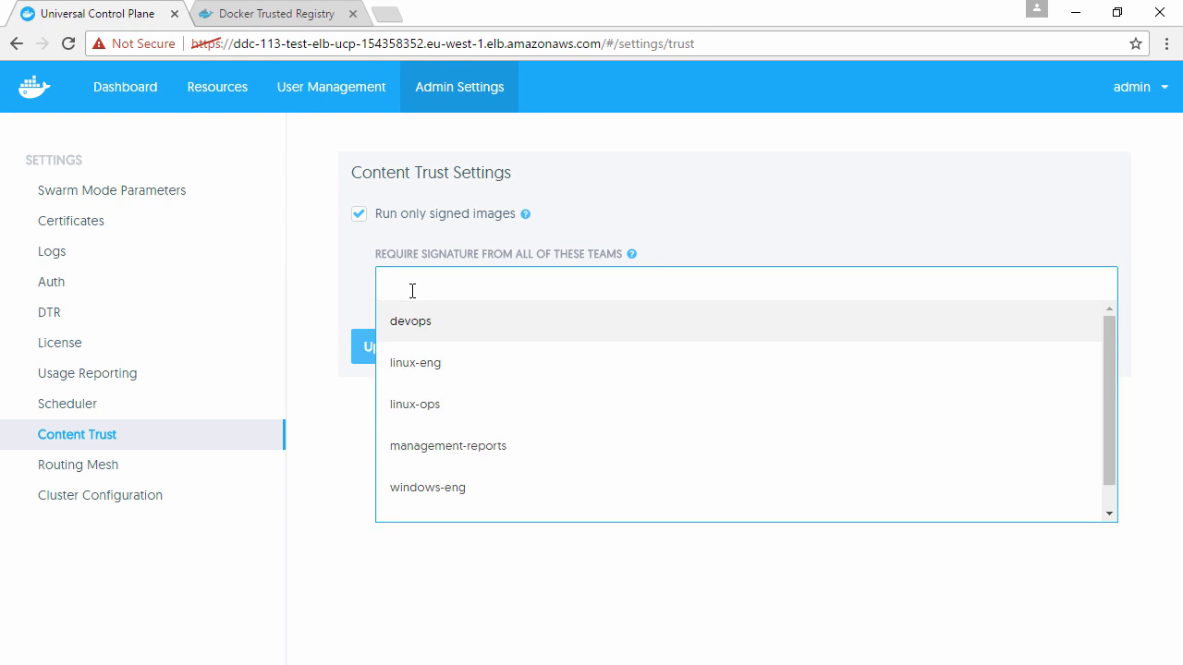
mouse_move(337, 437)
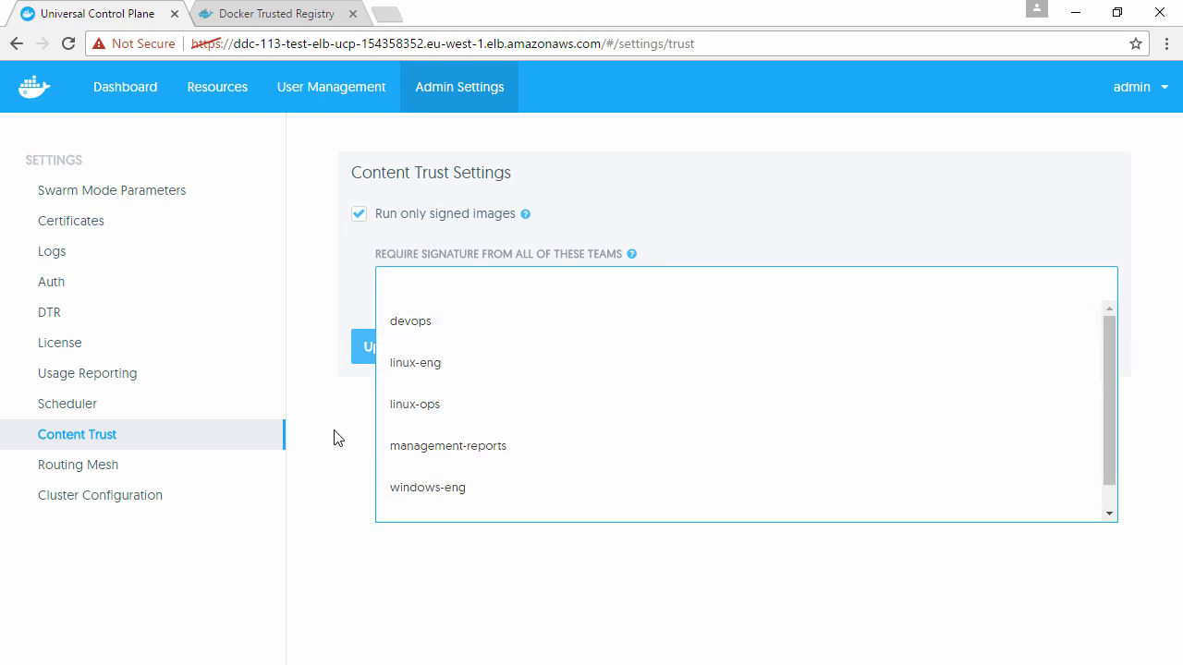
left_click(359, 214)
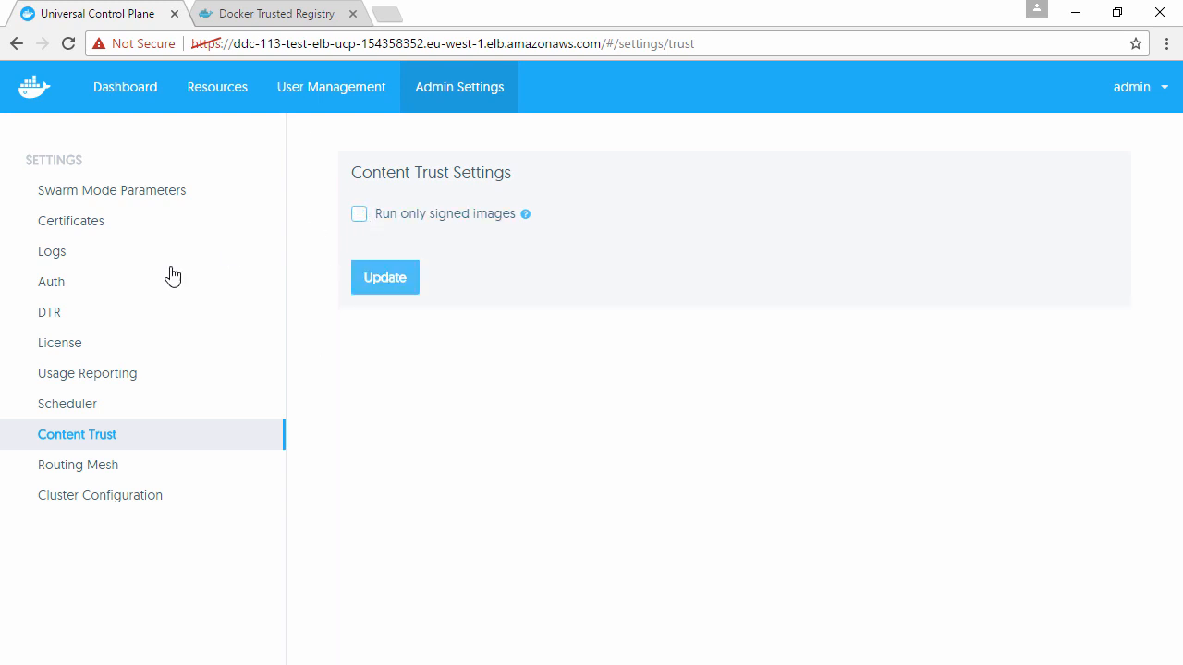
left_click(78, 464)
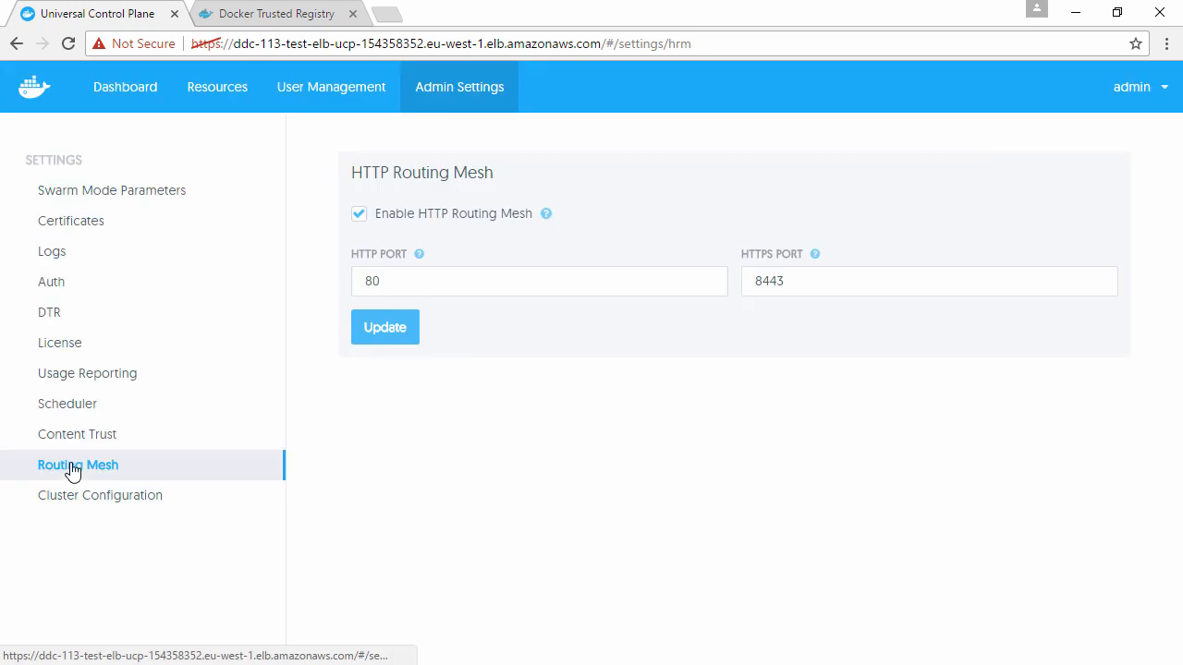
left_click(100, 495)
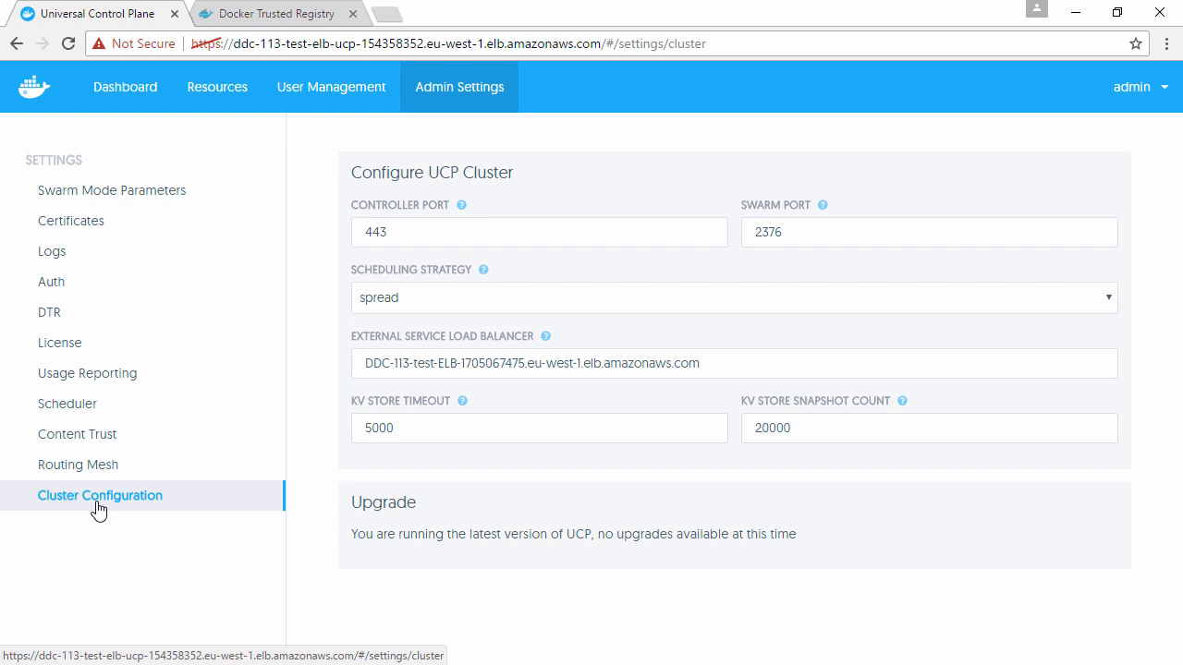
Step: Switch to the Docker Trusted Registry tab listing ops, skunkworx and engineering repositories
left_click(268, 13)
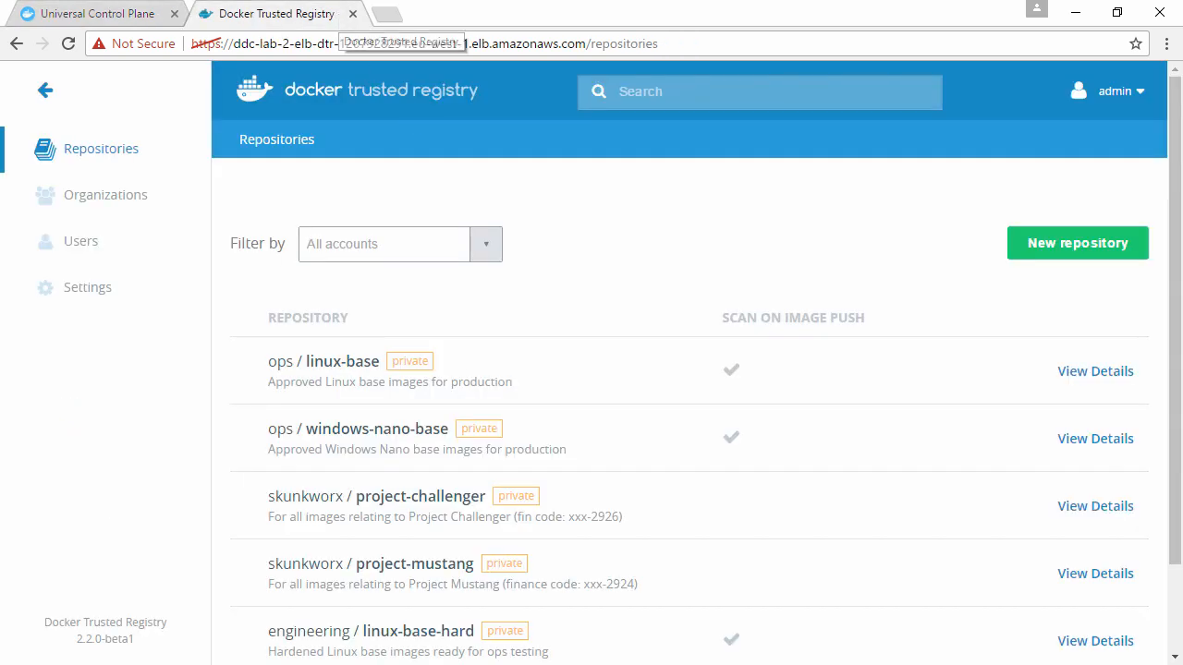
mouse_move(662, 284)
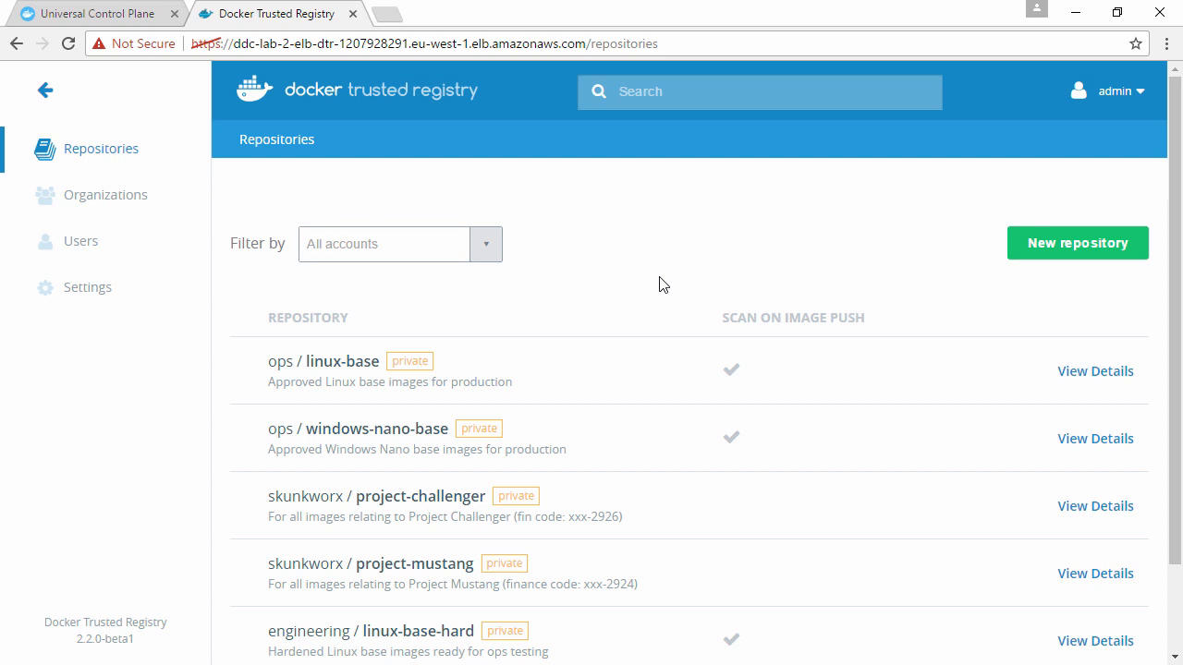
mouse_move(317, 578)
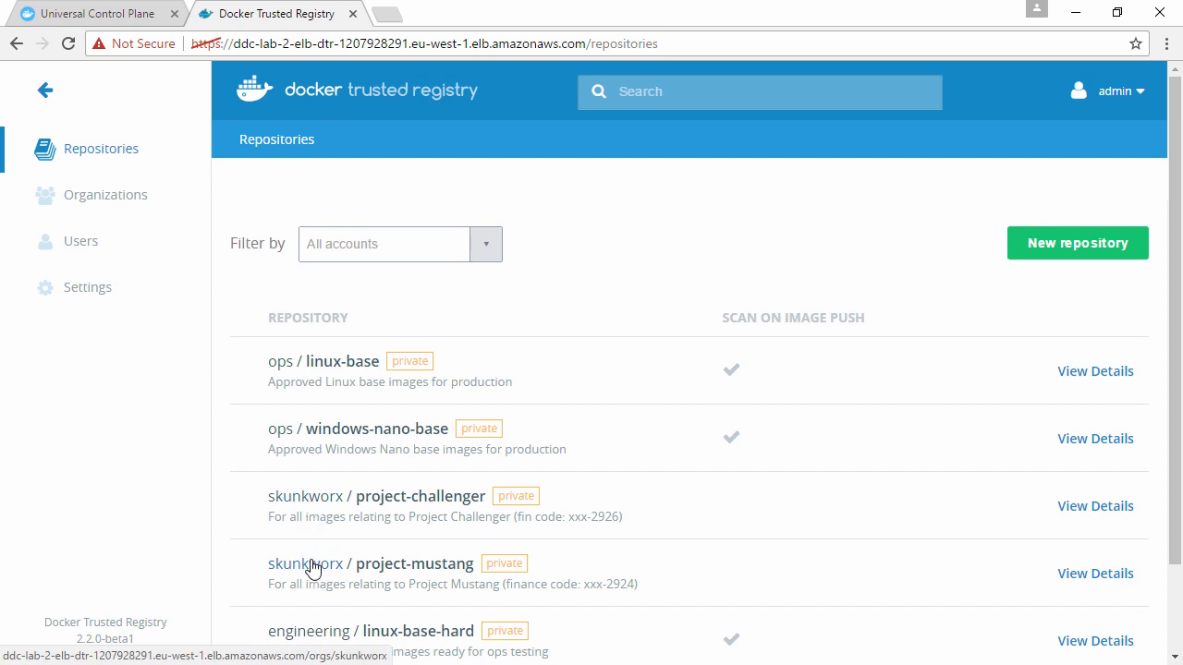
mouse_move(689, 471)
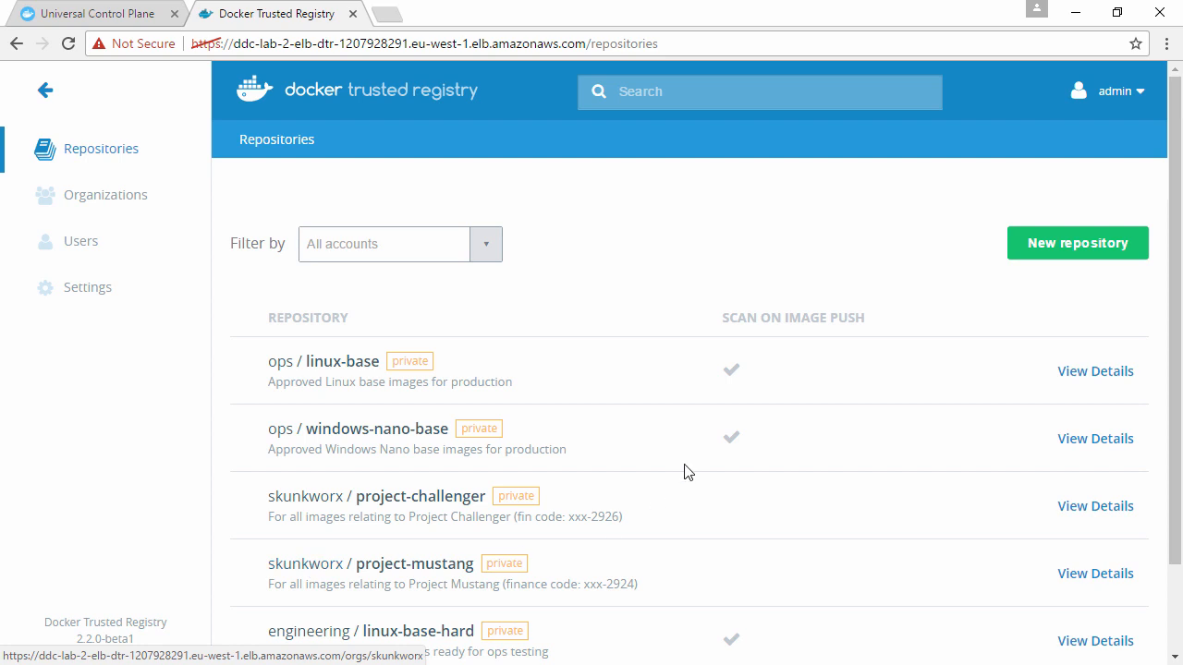
mouse_move(742, 450)
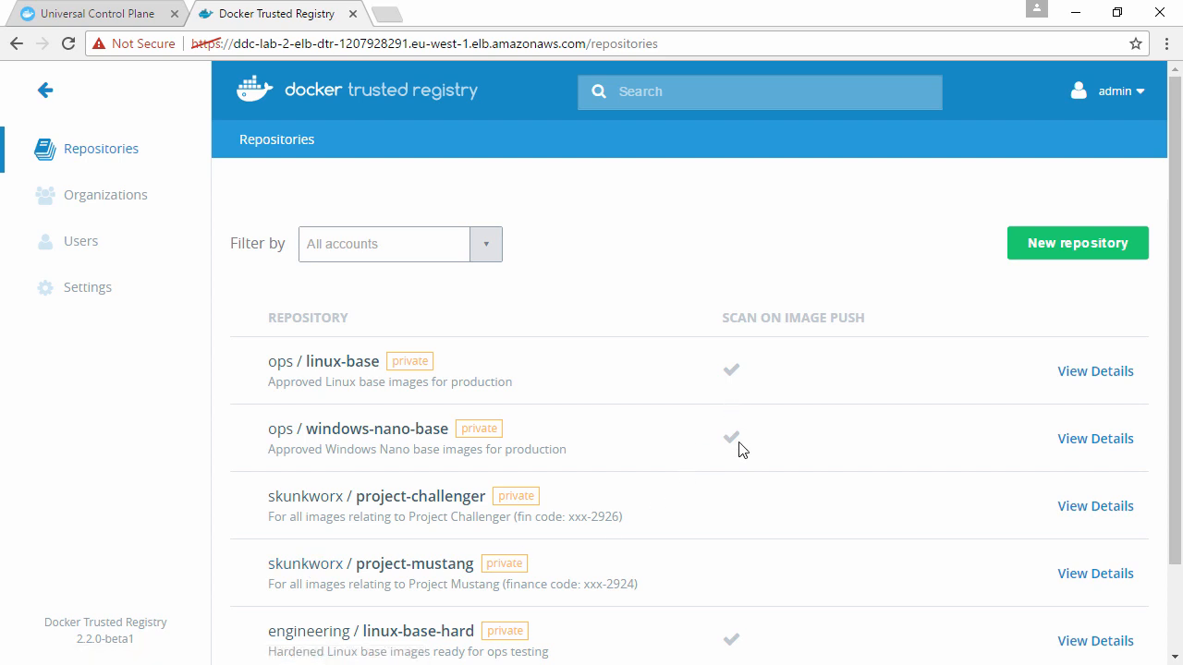
mouse_move(1095, 370)
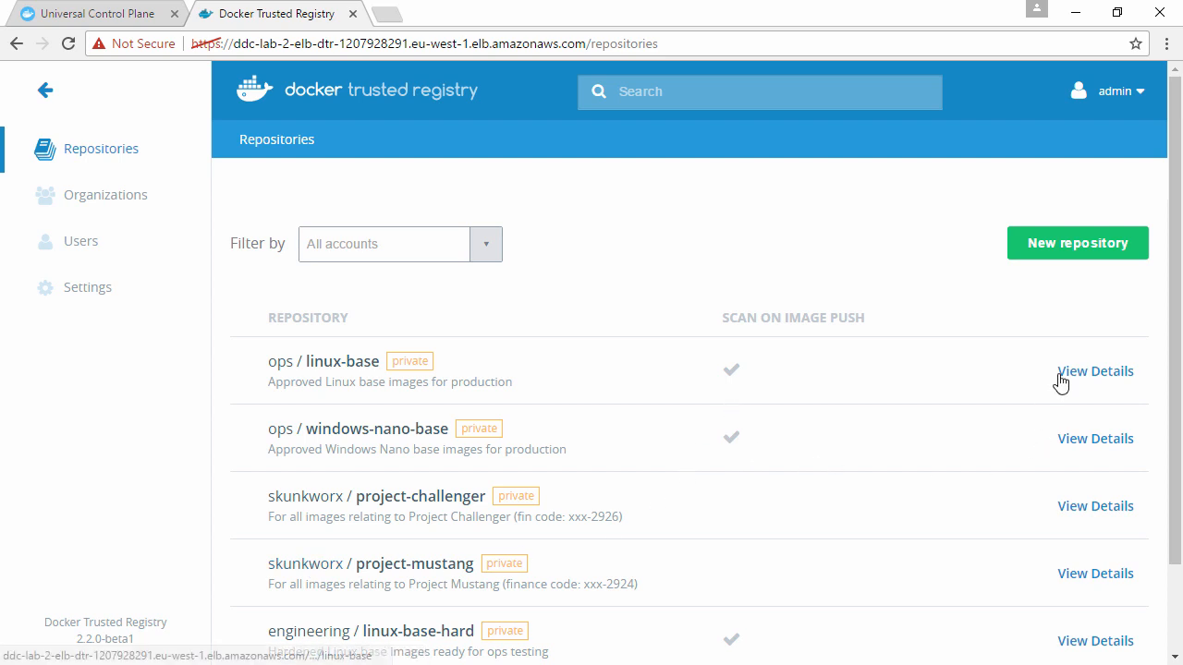
Step: Open ops/linux-base's Settings tab and scroll to its visibility and image scanning options
left_click(1094, 370)
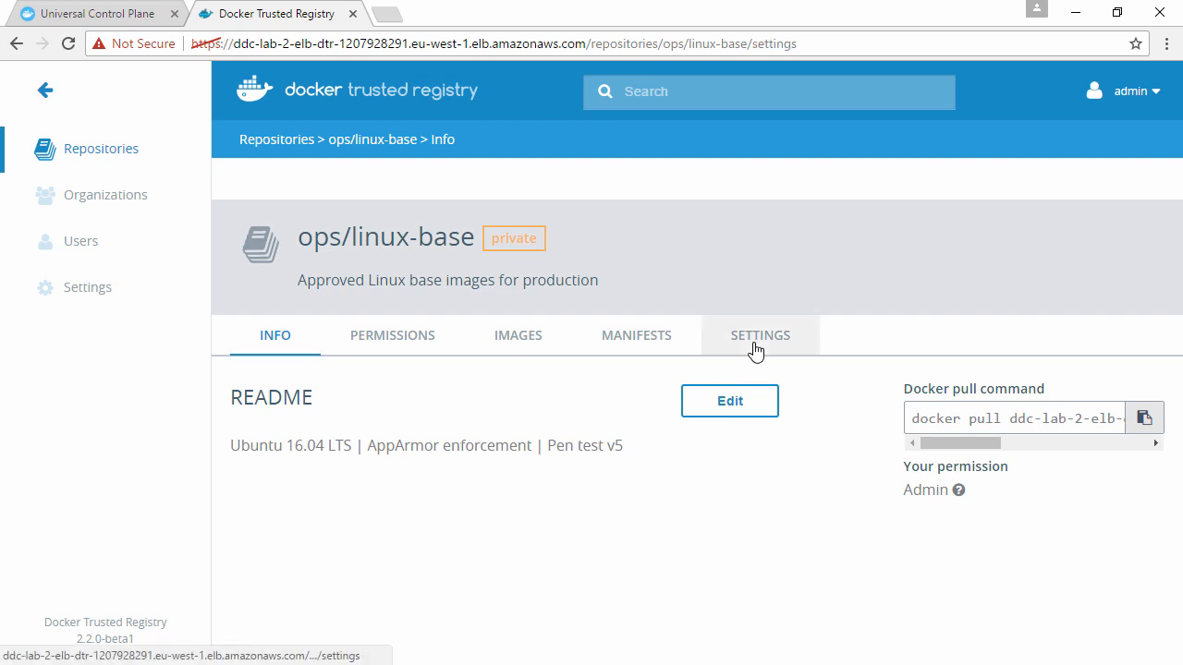
left_click(759, 335)
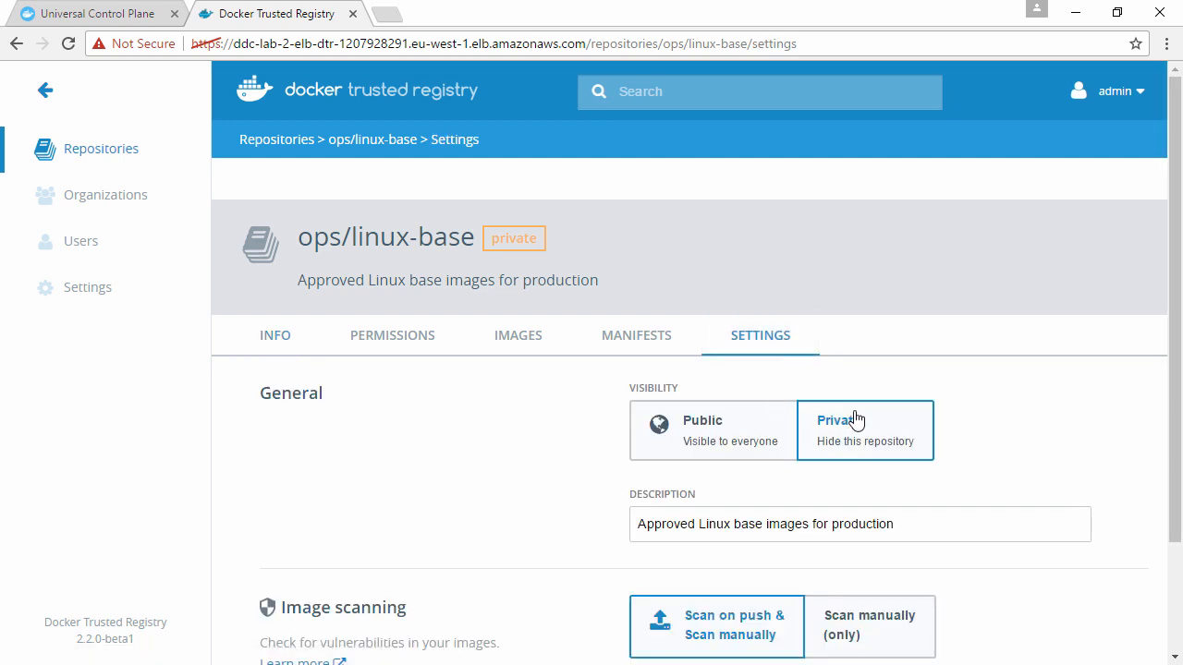
scroll("down", 3)
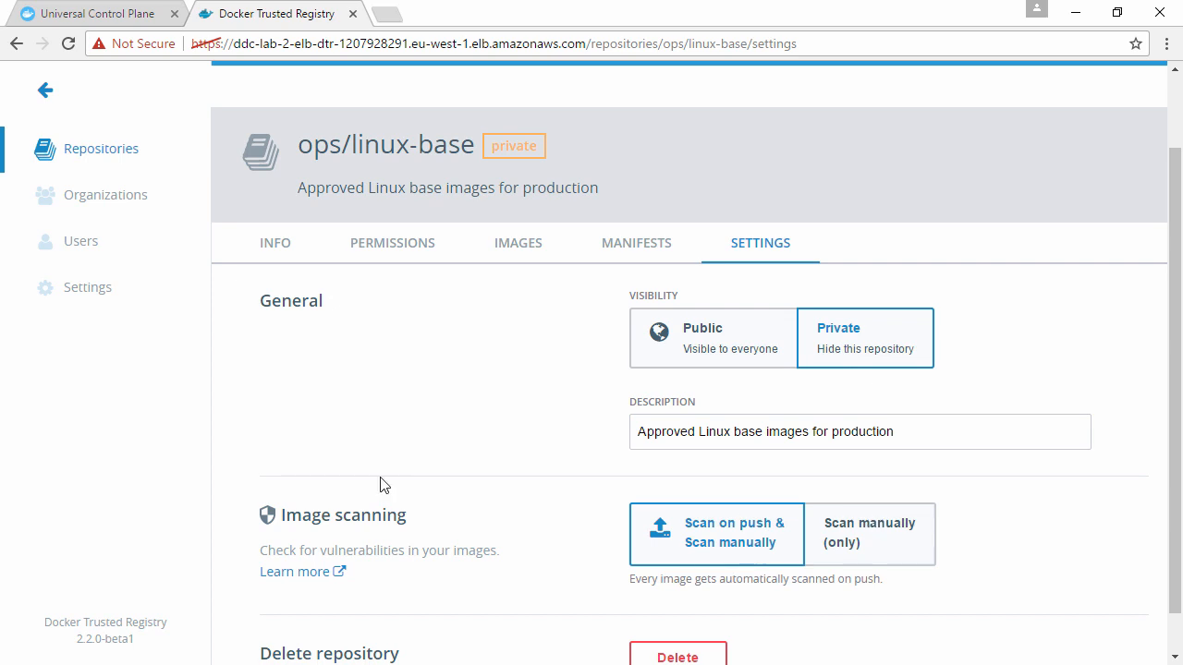
Step: Browse the registry organizations, then the users list showing admin and docker-datacenter members
left_click(106, 194)
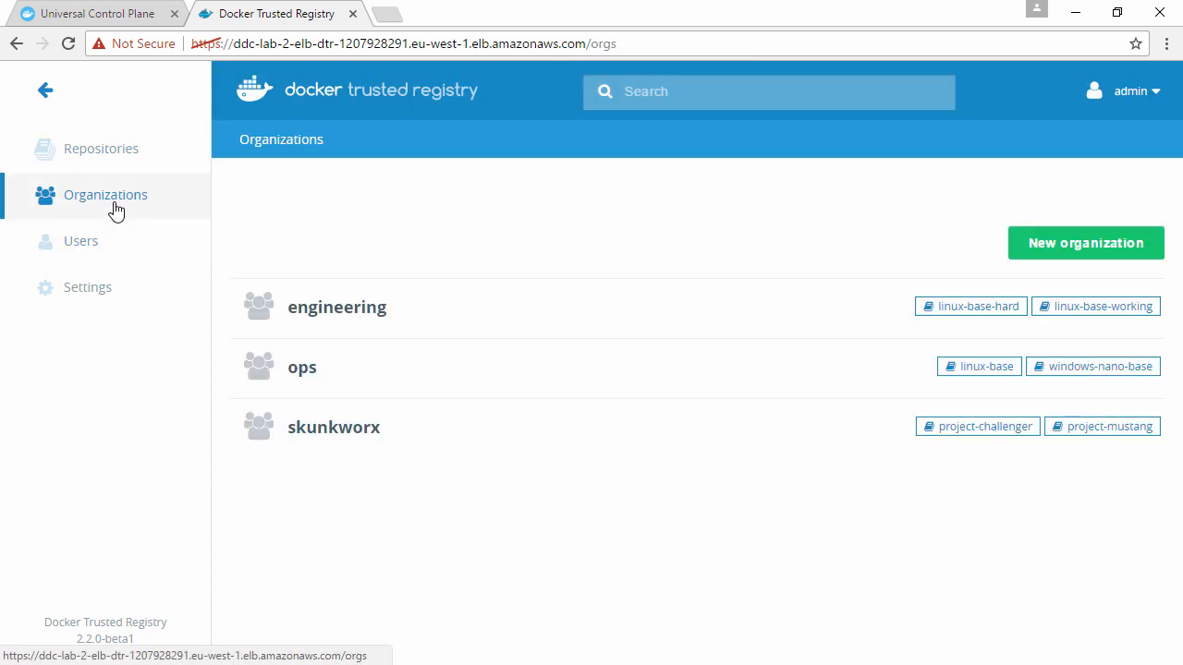
mouse_move(81, 241)
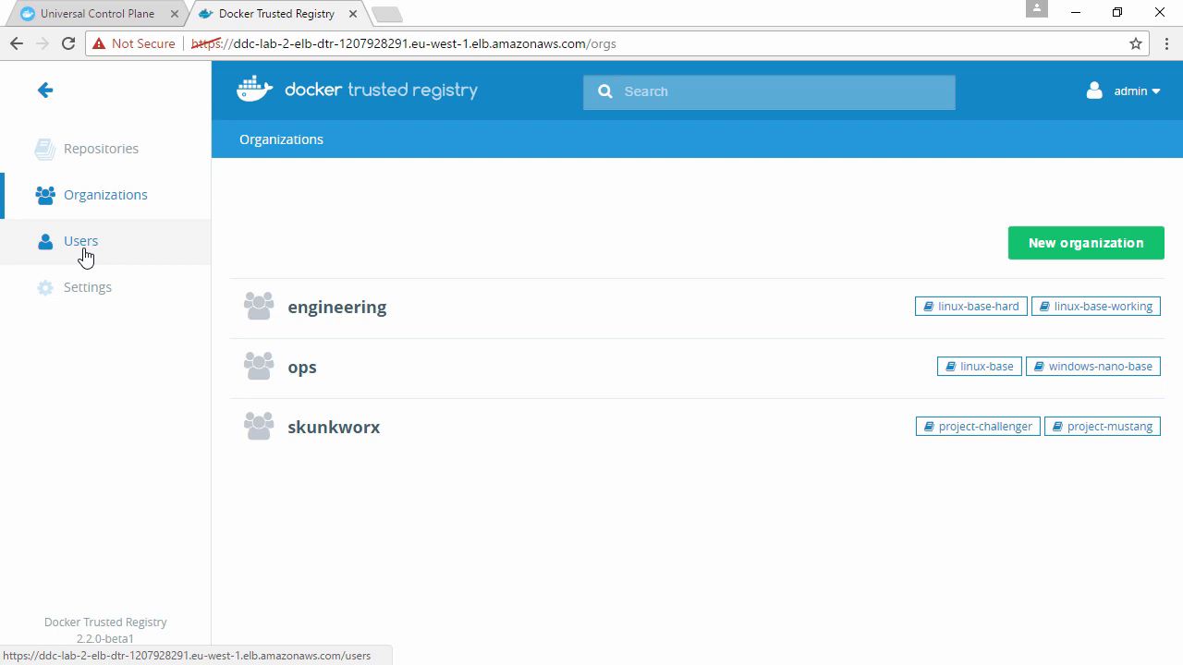
left_click(80, 240)
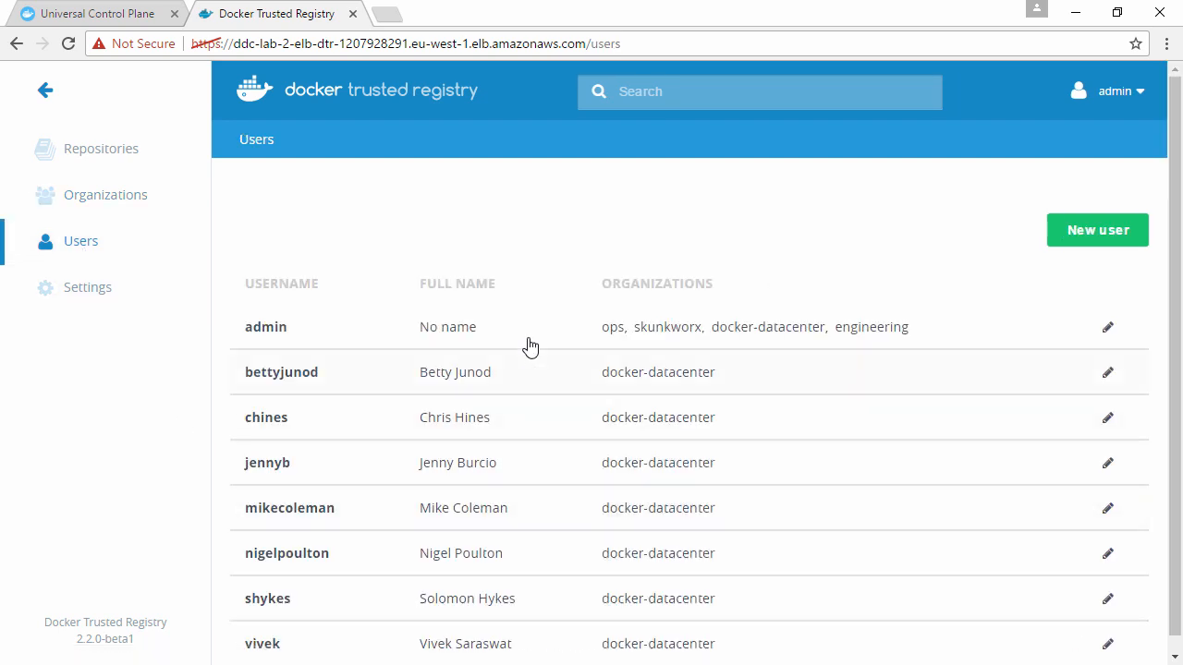
scroll("down", 3)
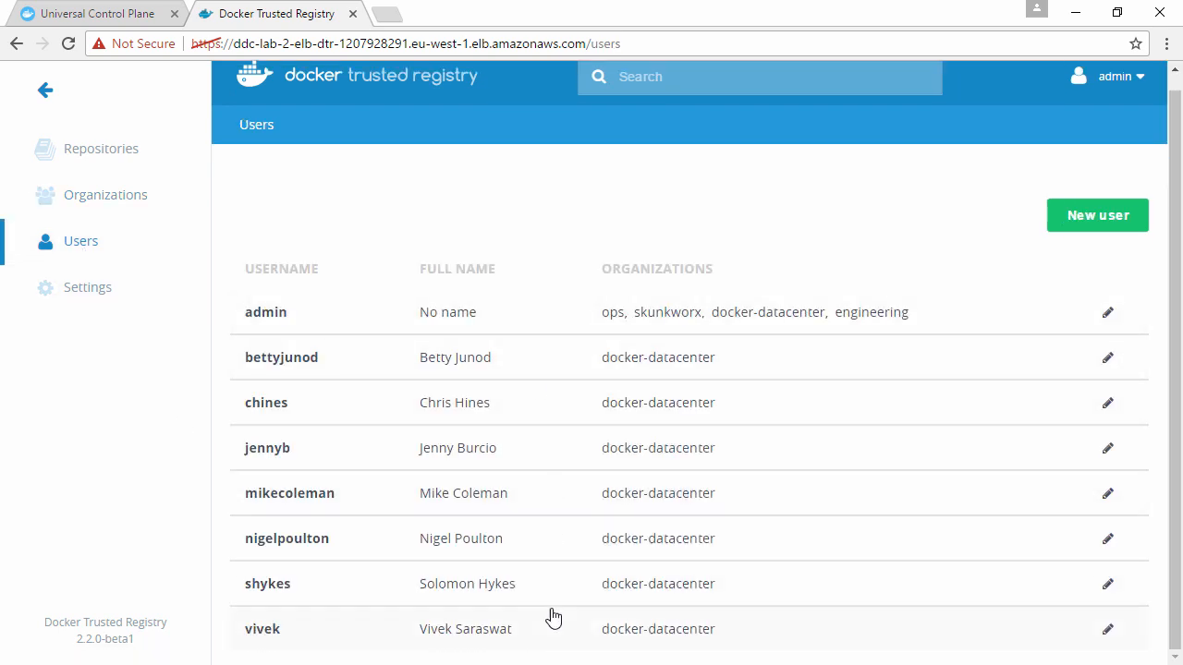
mouse_move(552, 573)
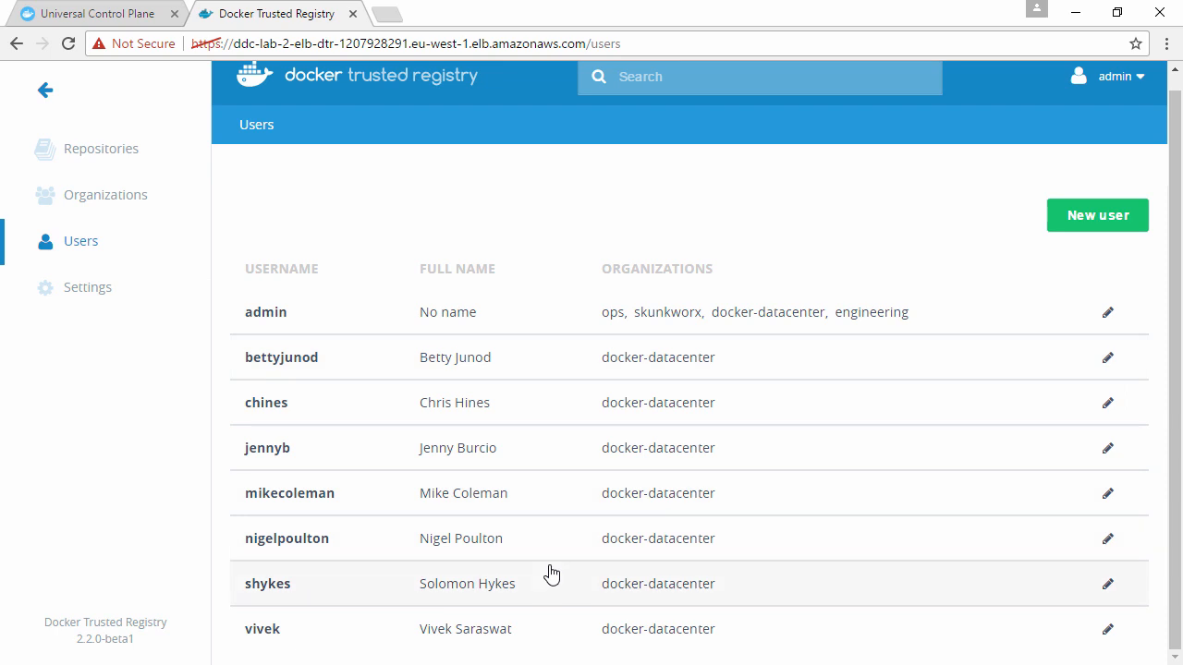
Step: View the registry settings' S3 storage backend with eu-west-1 region and bucket name
left_click(87, 287)
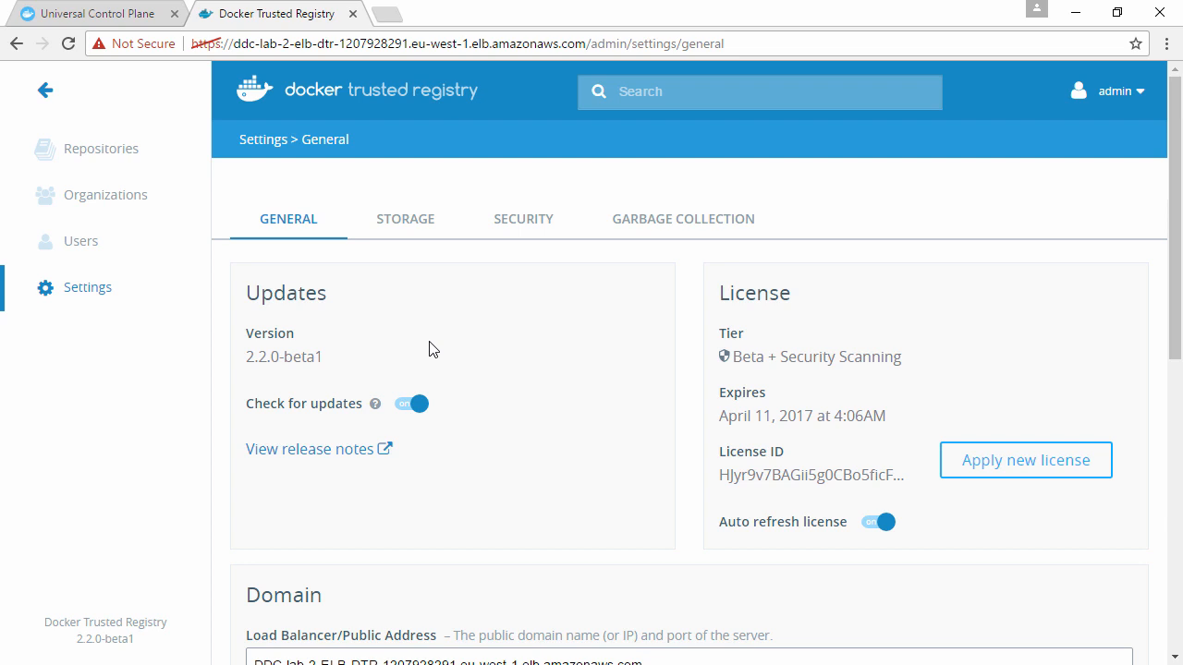
mouse_move(875, 389)
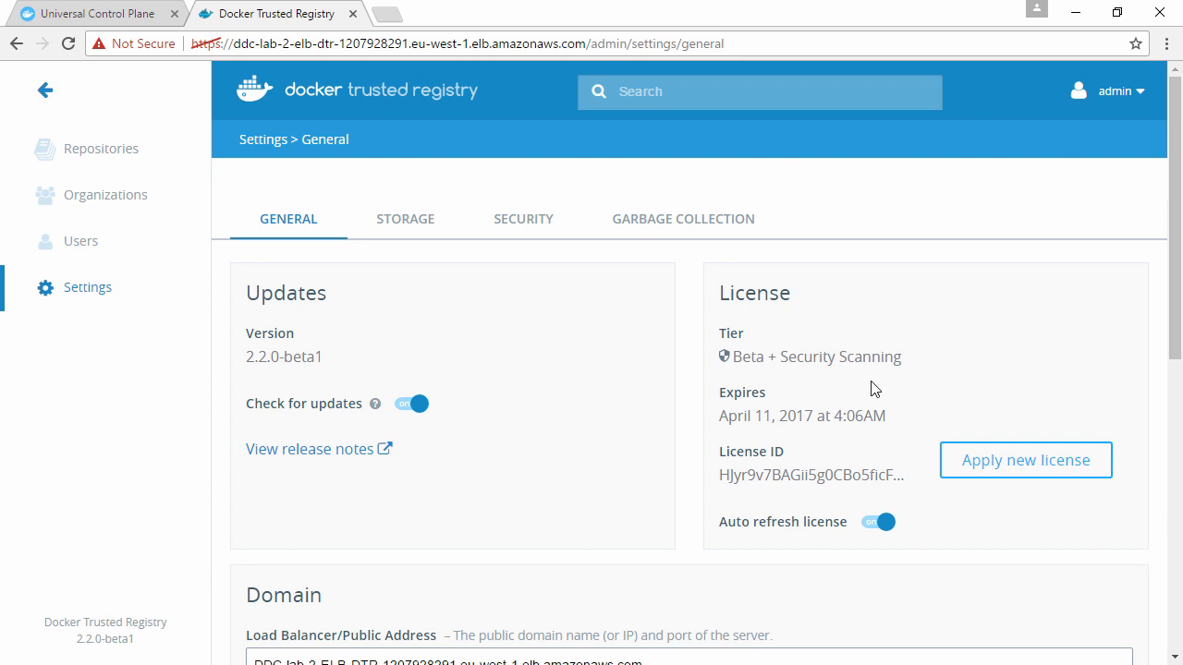
left_click(405, 219)
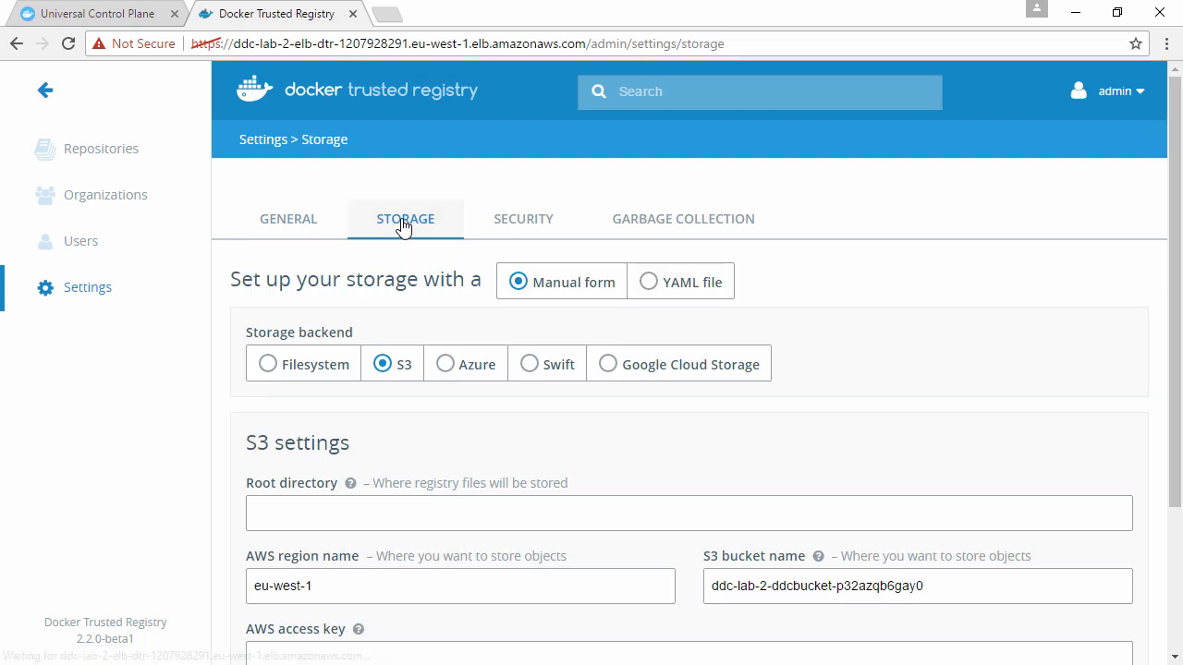
mouse_move(352, 386)
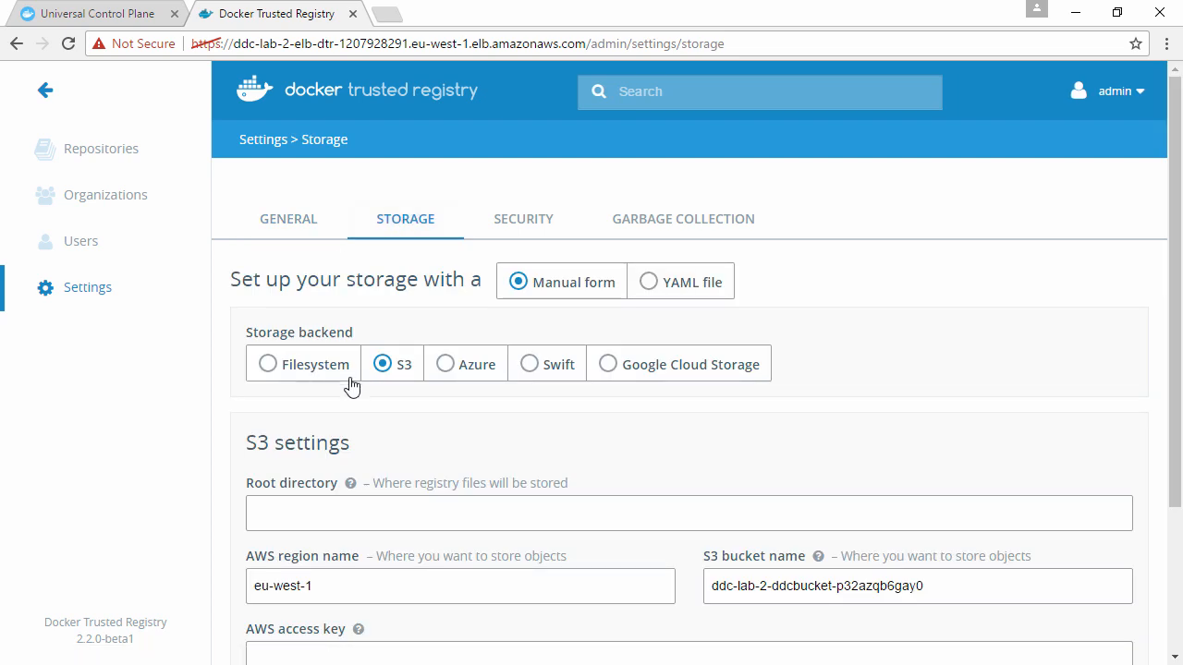
mouse_move(558, 376)
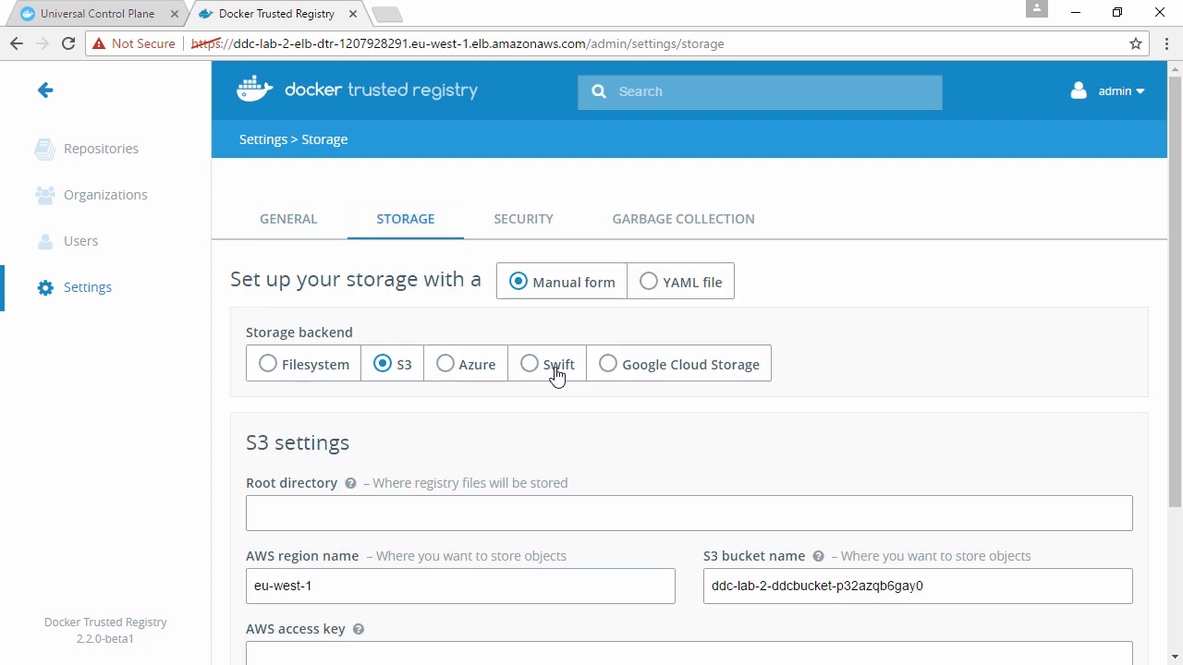
mouse_move(566, 238)
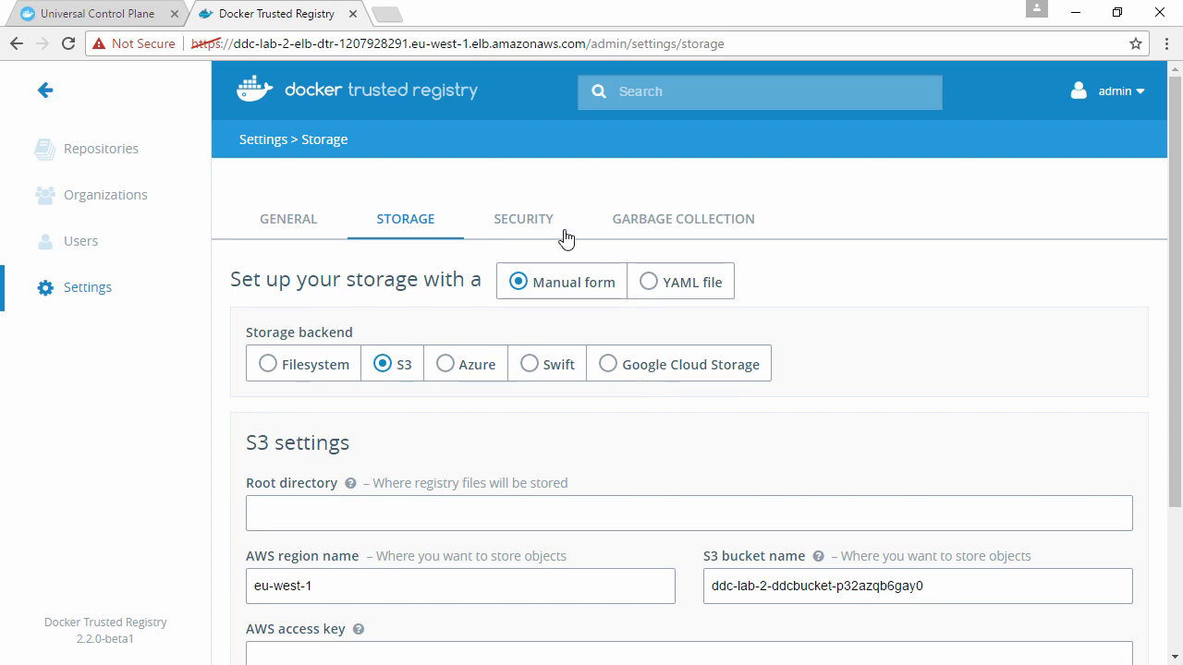
Step: Check image scanning in security settings, then view untagged-image garbage collection options
left_click(523, 219)
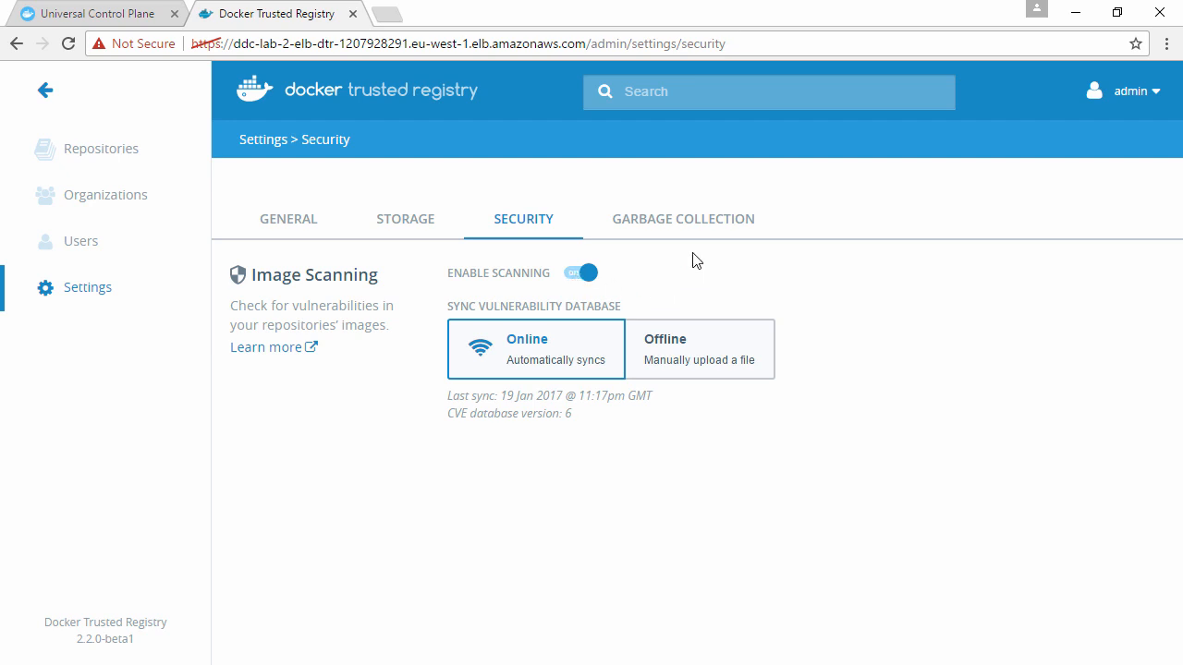
left_click(684, 219)
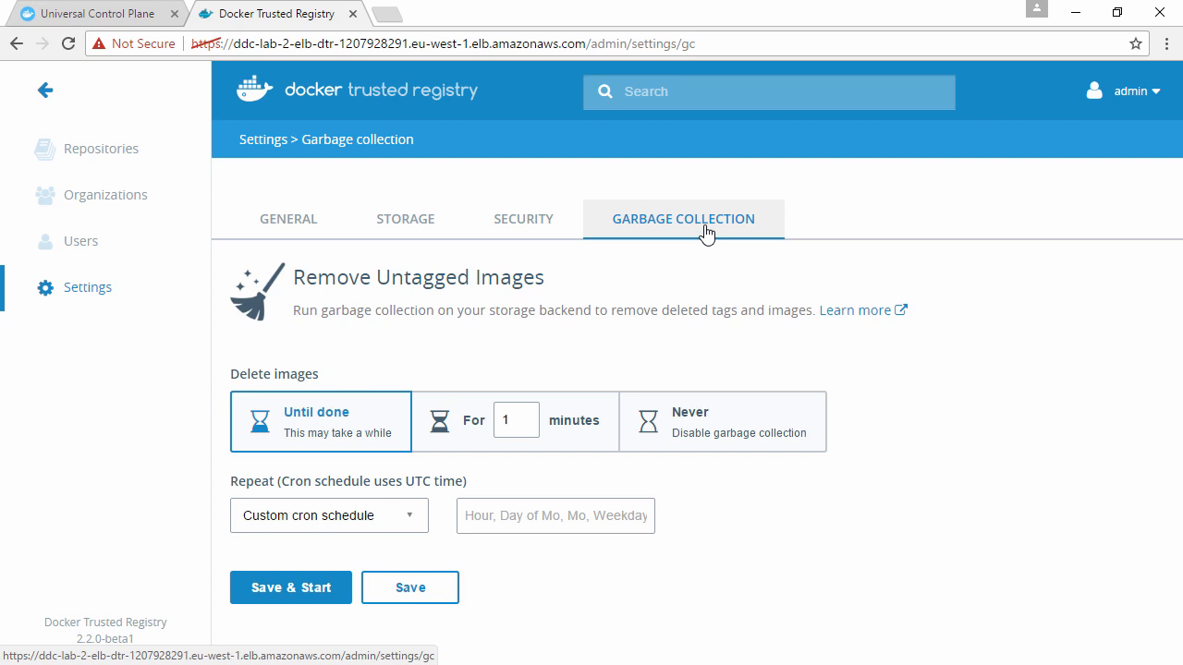
mouse_move(522, 226)
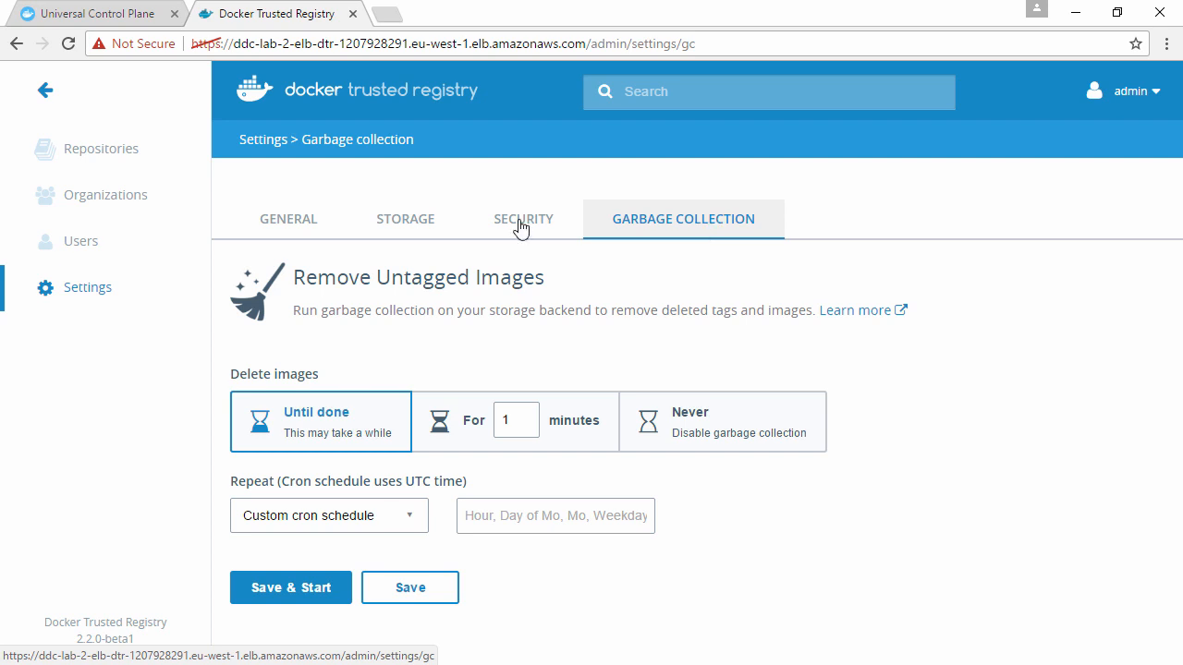